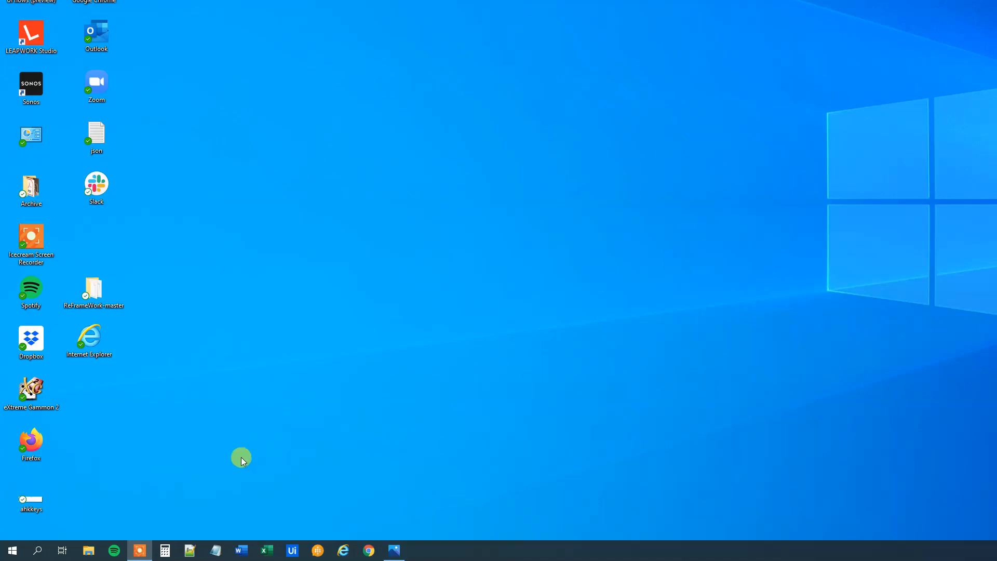
Step: Create a new AutoHotkey script file on the desktop and bring up its context menu
right_click(241, 457)
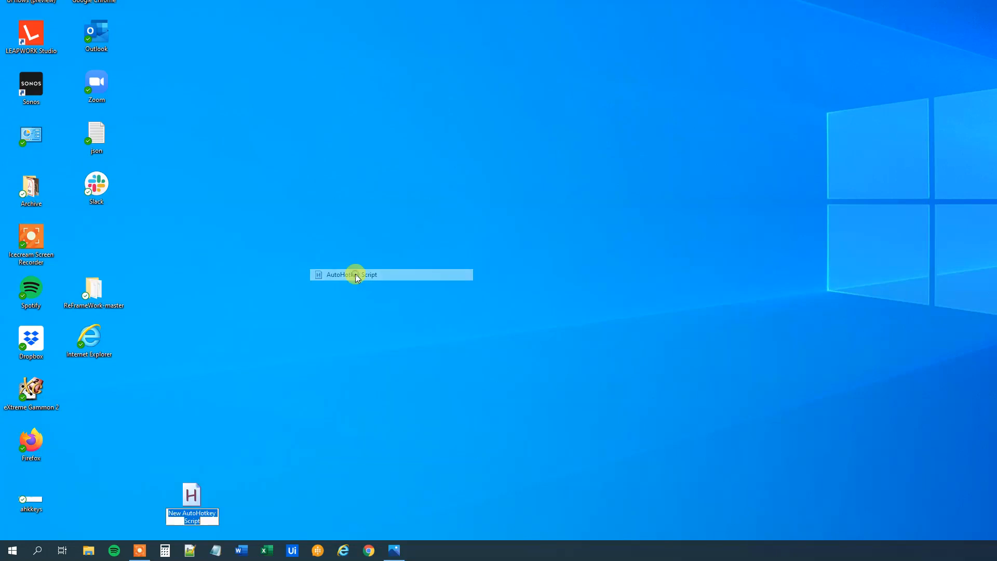
right_click(192, 503)
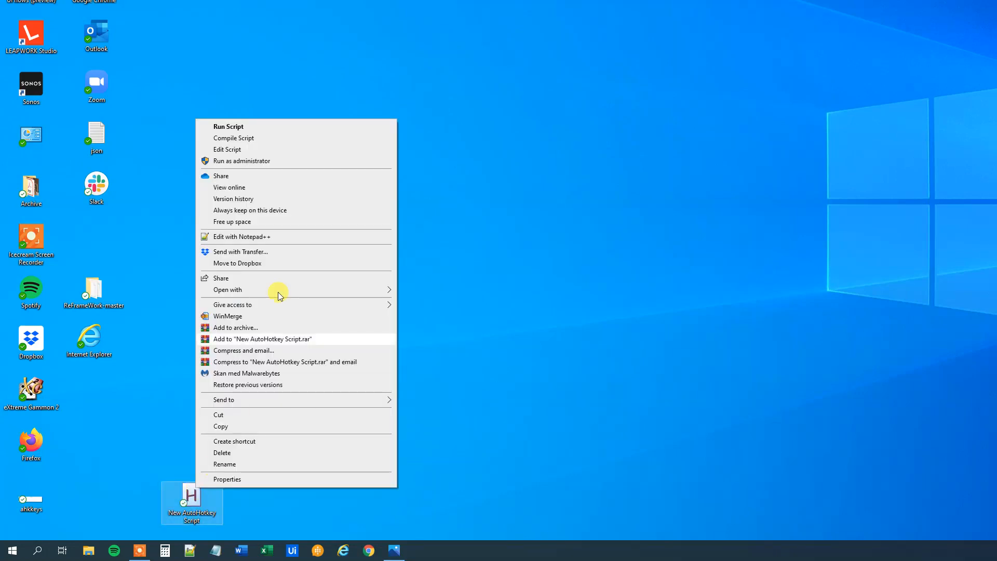
Step: Edit the script in Notepad and start a '^q::' hotkey line under the template header
left_click(228, 149)
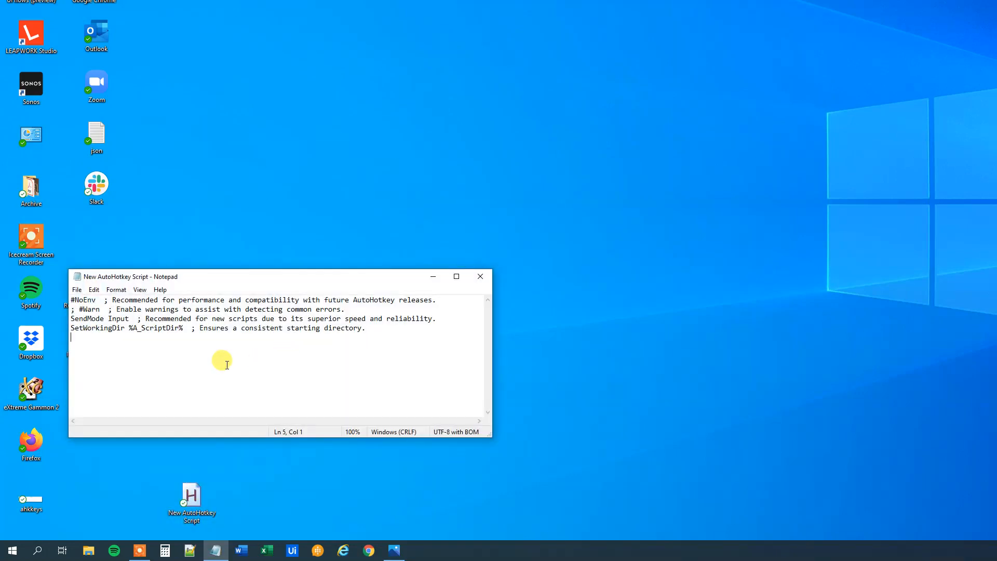
key("enter")
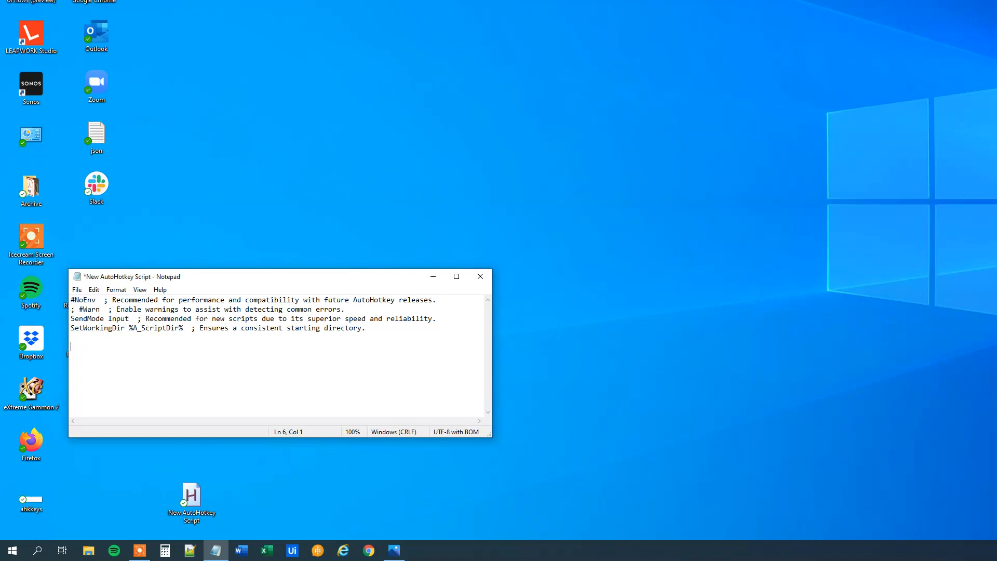
type("^q")
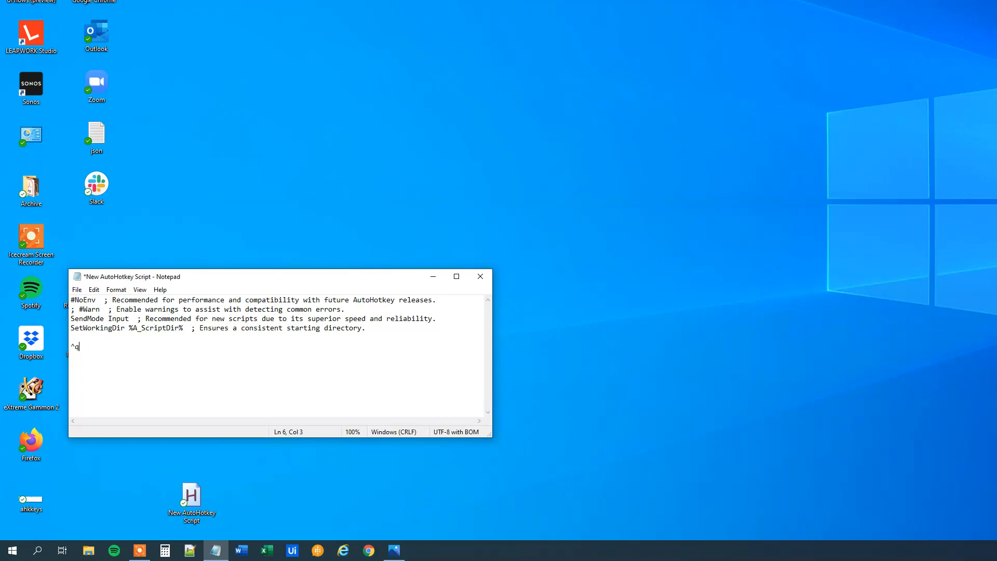
type("::")
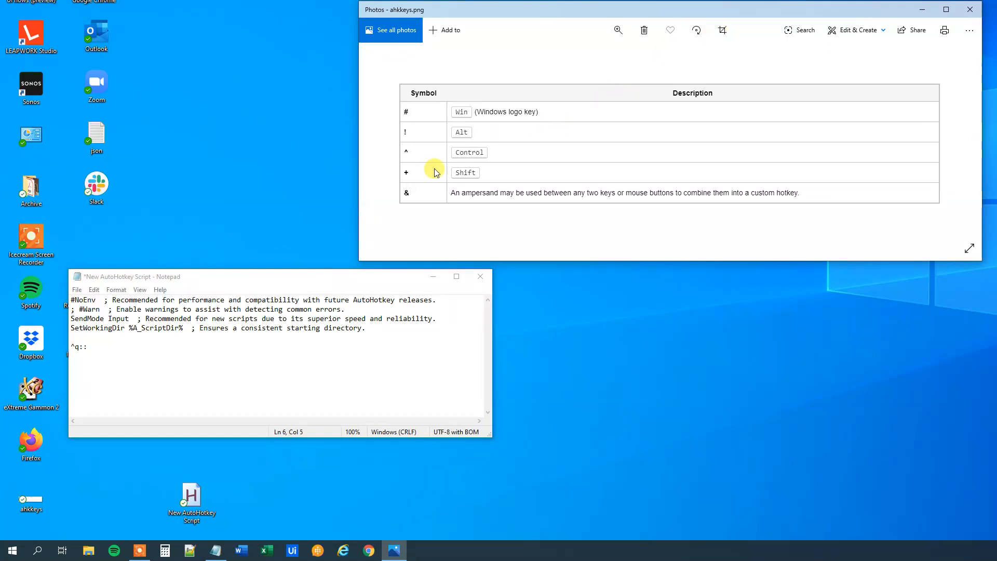
mouse_move(419, 116)
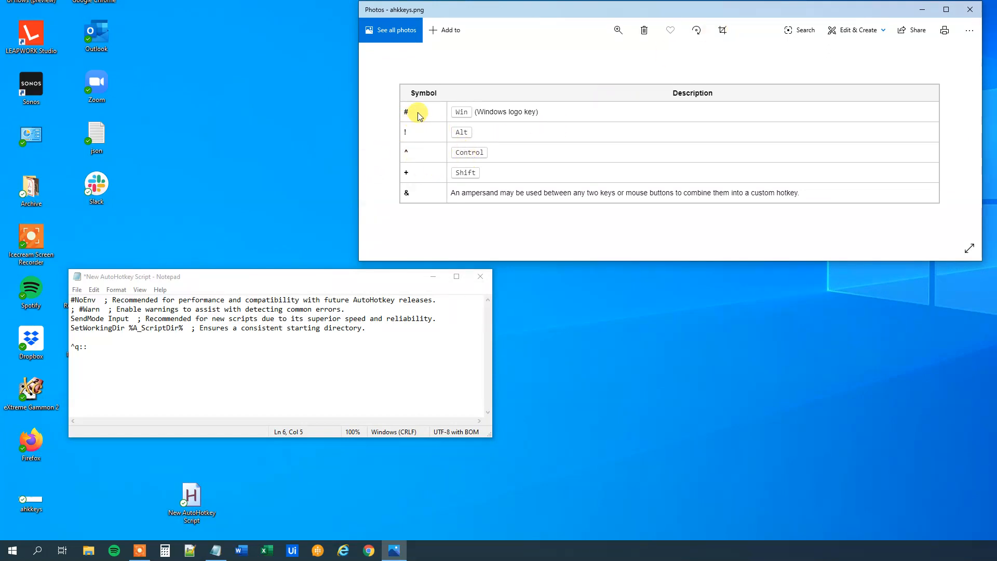
mouse_move(525, 119)
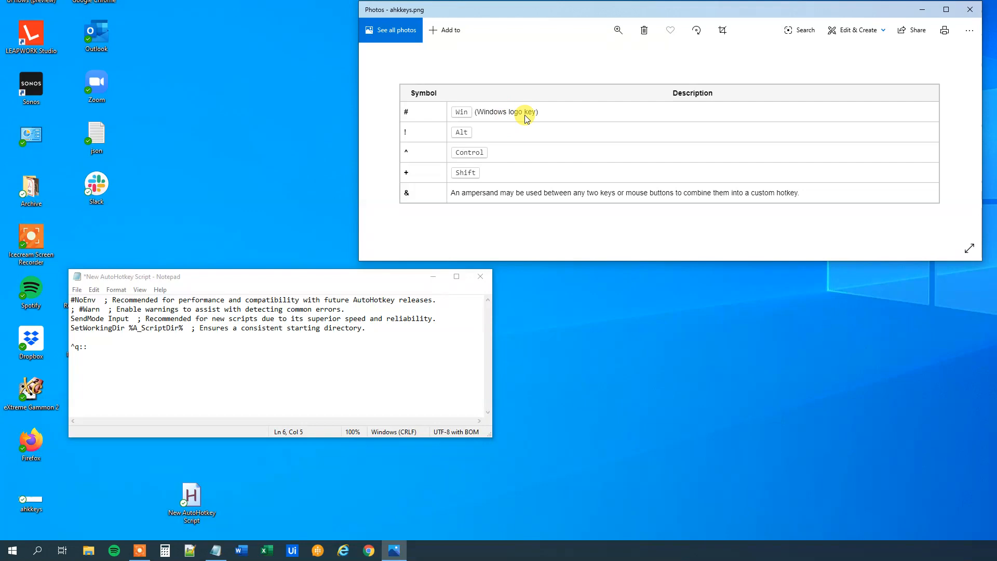
mouse_move(494, 134)
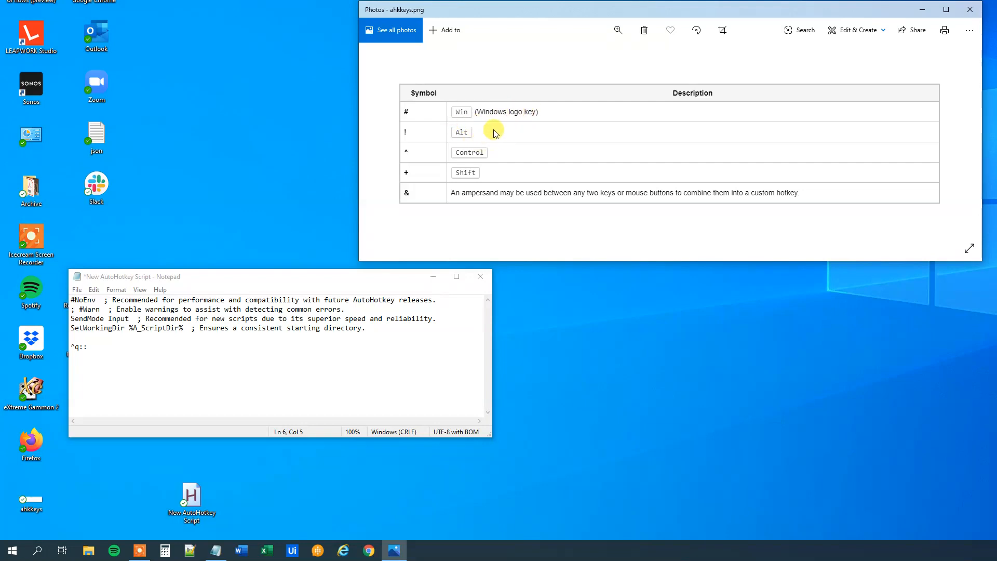
mouse_move(543, 119)
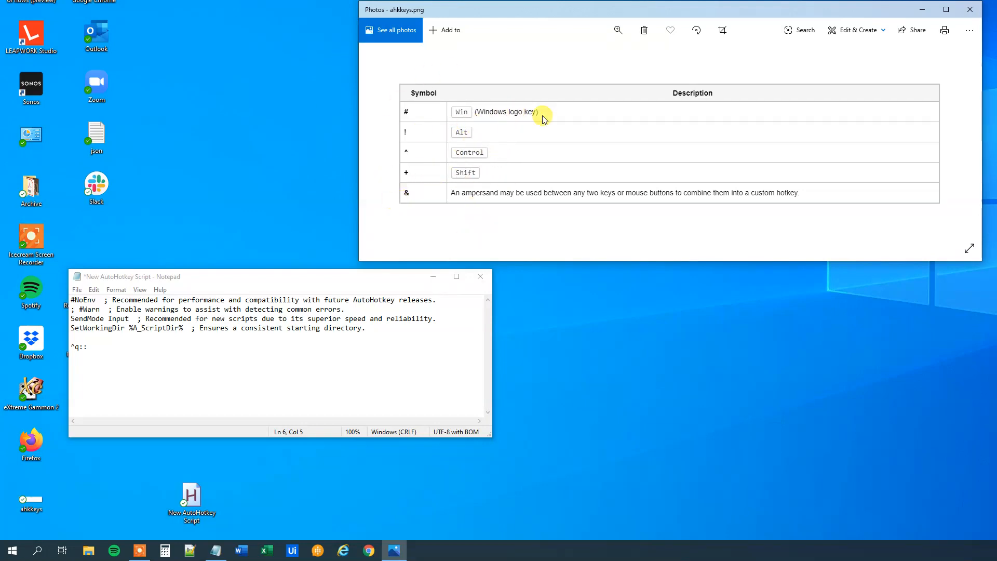
mouse_move(305, 300)
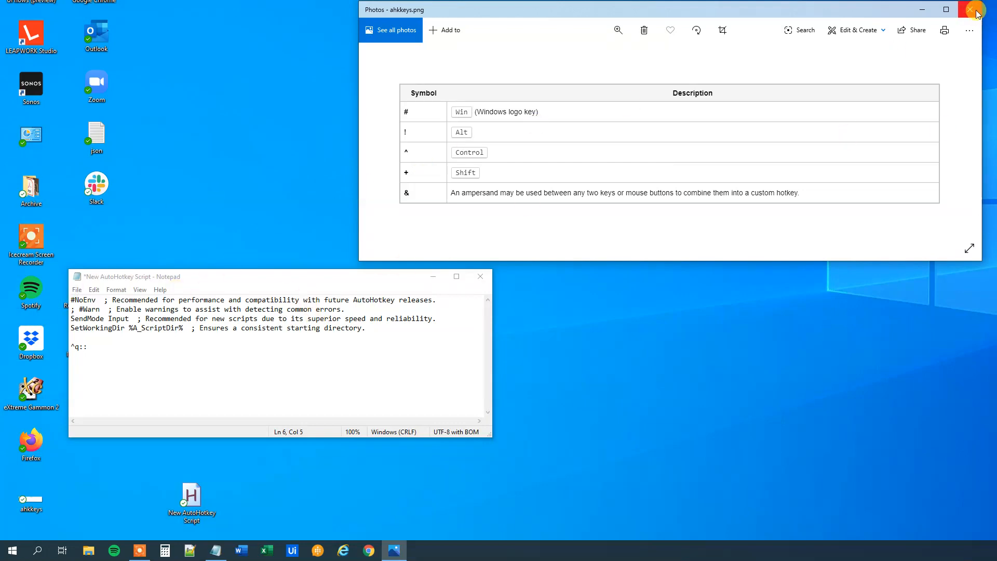
Step: Close the ahkkeys.png hotkey modifier reference in Photos
left_click(978, 9)
type("R")
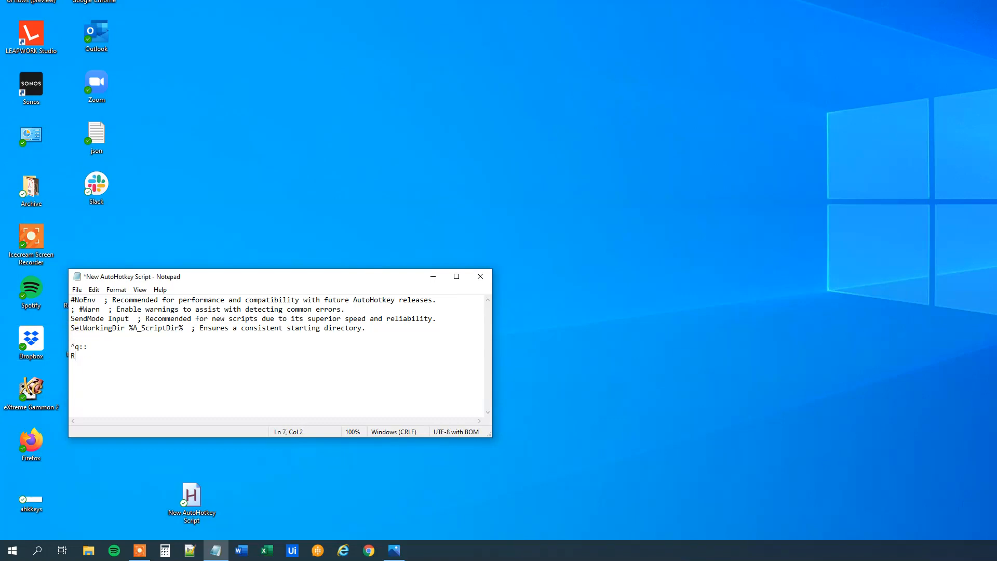
Step: Make ^q run 'Run Notepad' then 'return', save the script and close the editor
type("un Note")
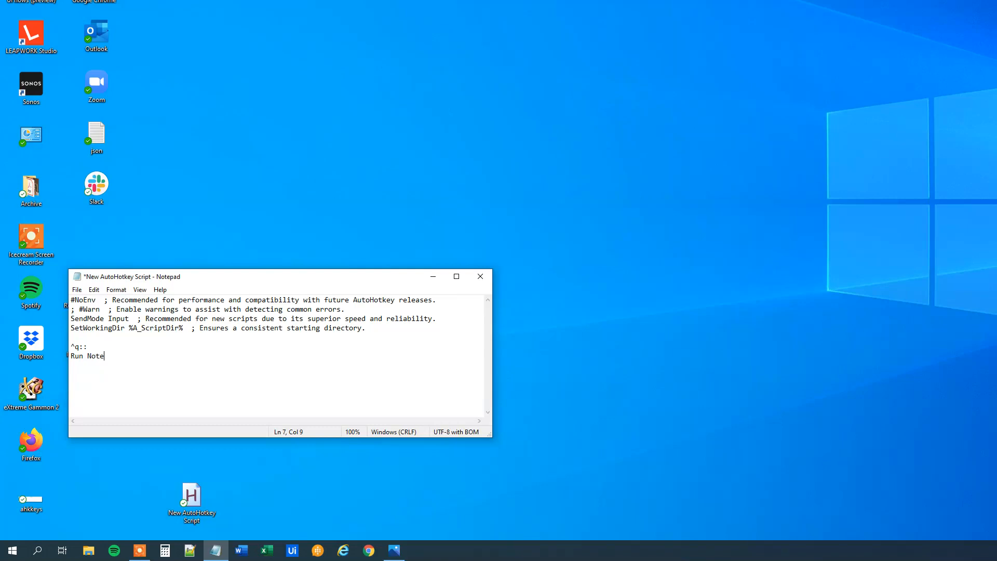
type("pad")
type("return")
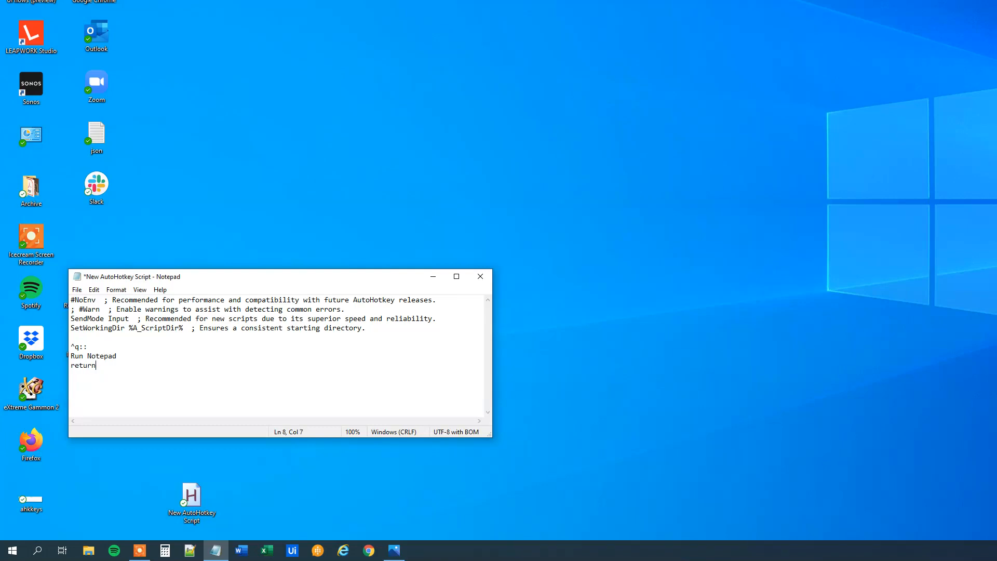
key("ctrl+s")
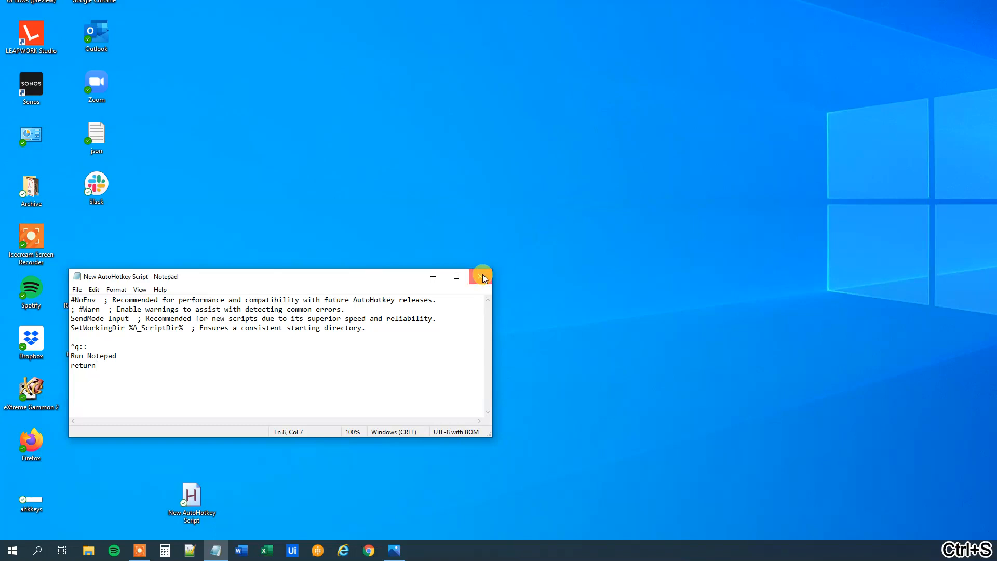
left_click(481, 276)
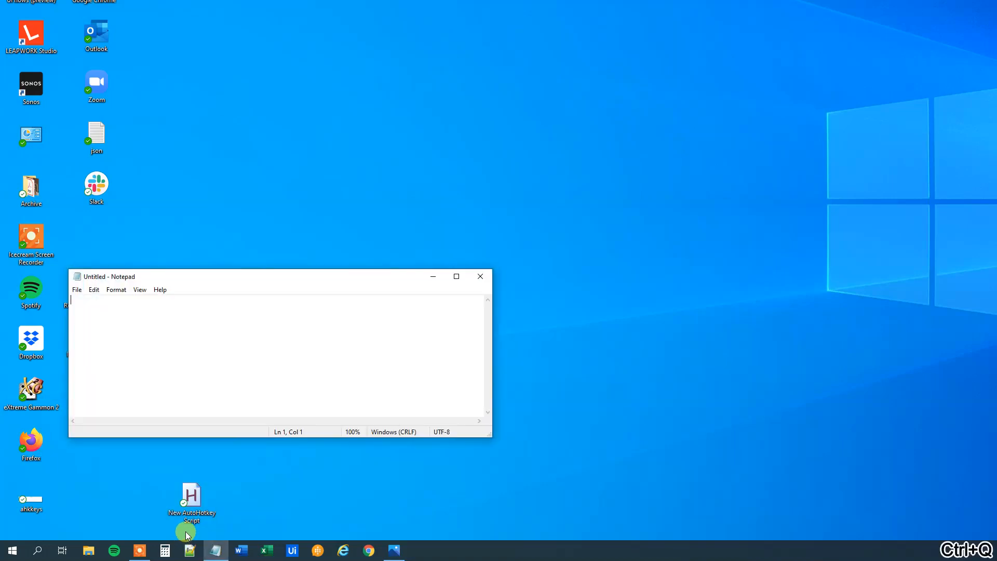
mouse_move(134, 341)
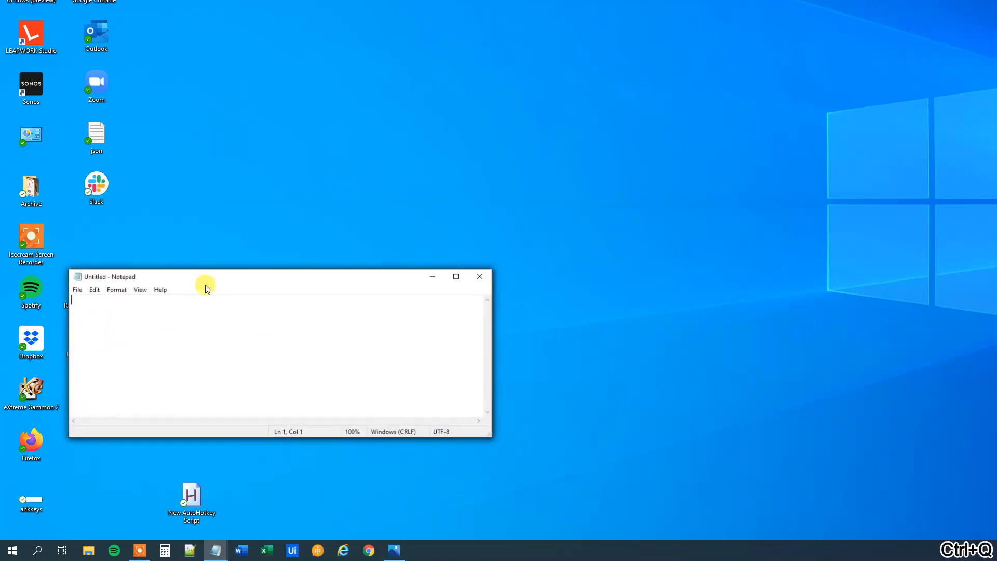
mouse_move(480, 277)
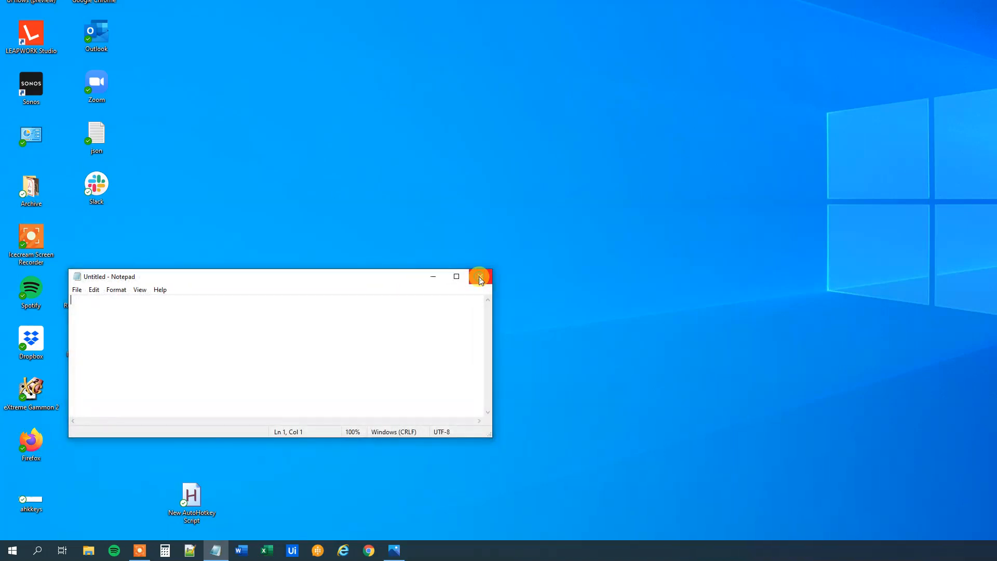
left_click(480, 276)
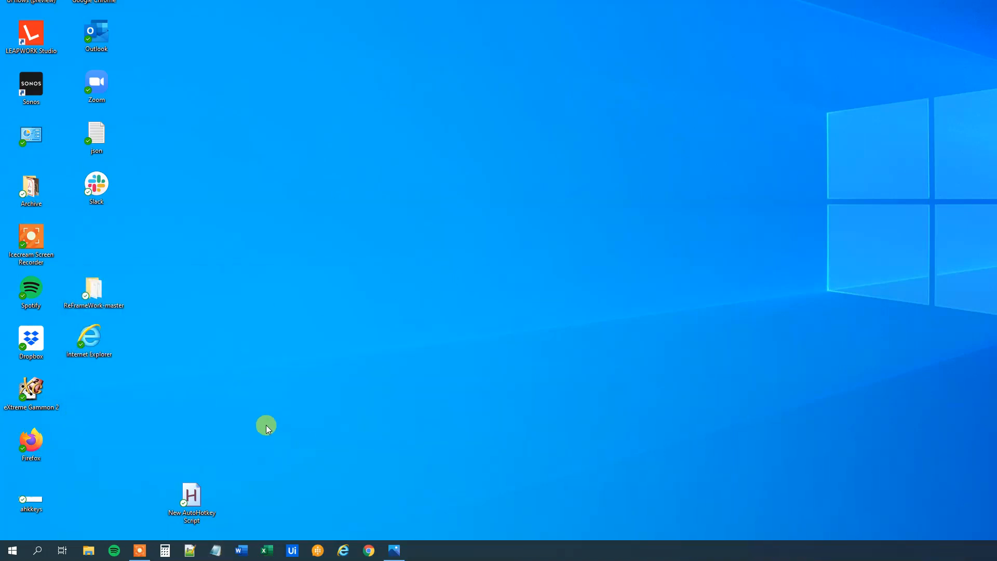
mouse_move(215, 426)
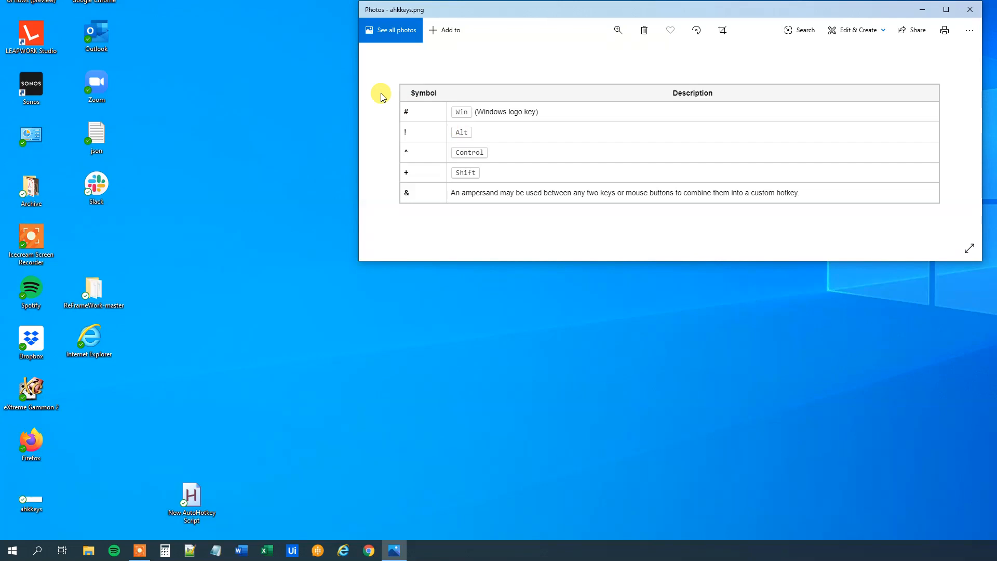
mouse_move(461, 107)
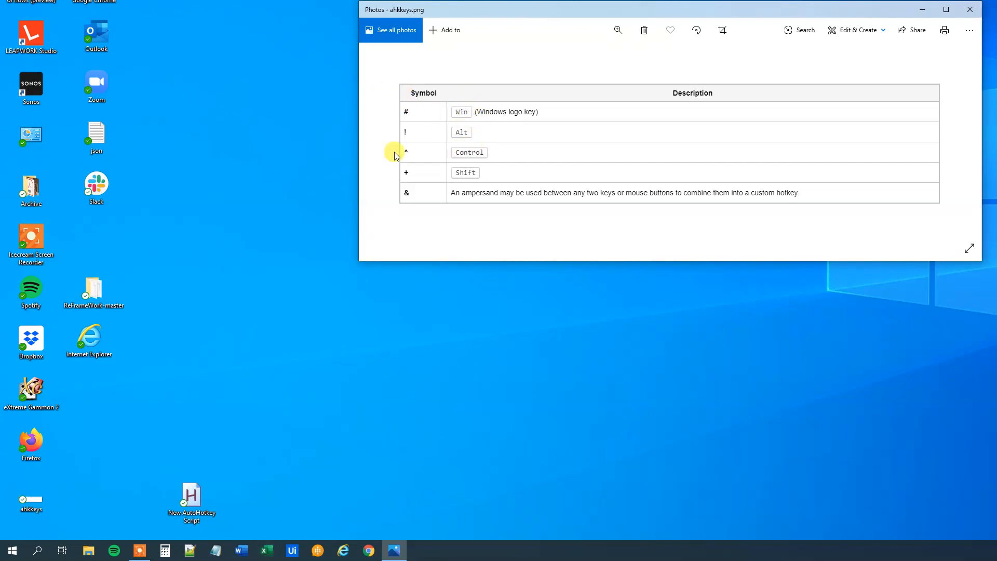
right_click(191, 500)
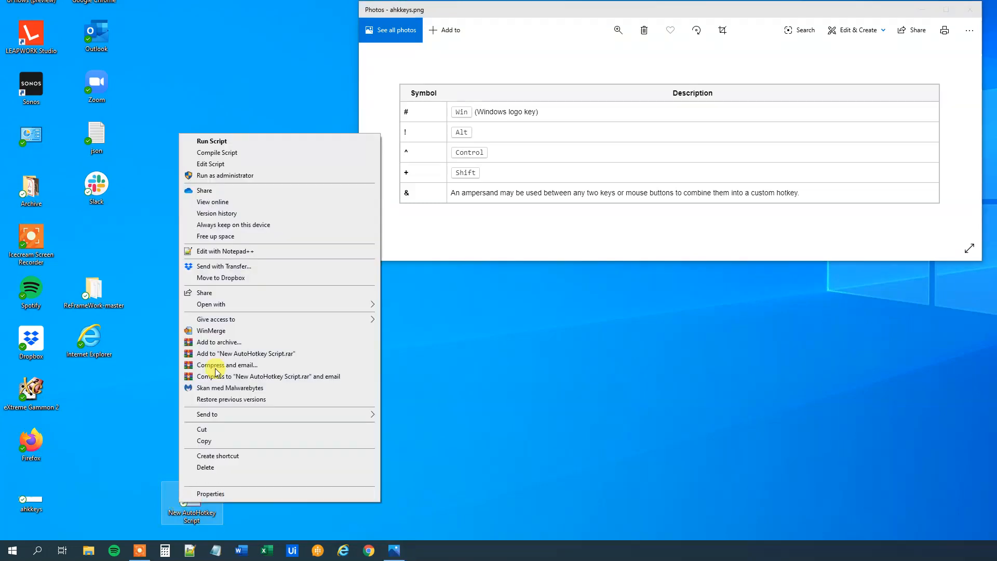
left_click(210, 163)
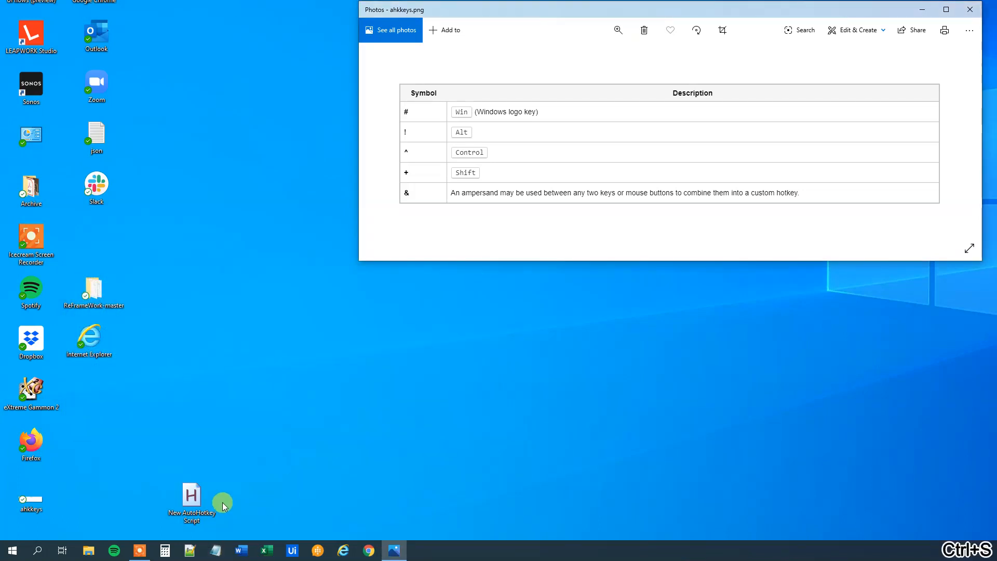
Step: Run the script replacing the old instance and test Ctrl+Q, which launches blank Notepad windows
double_click(191, 497)
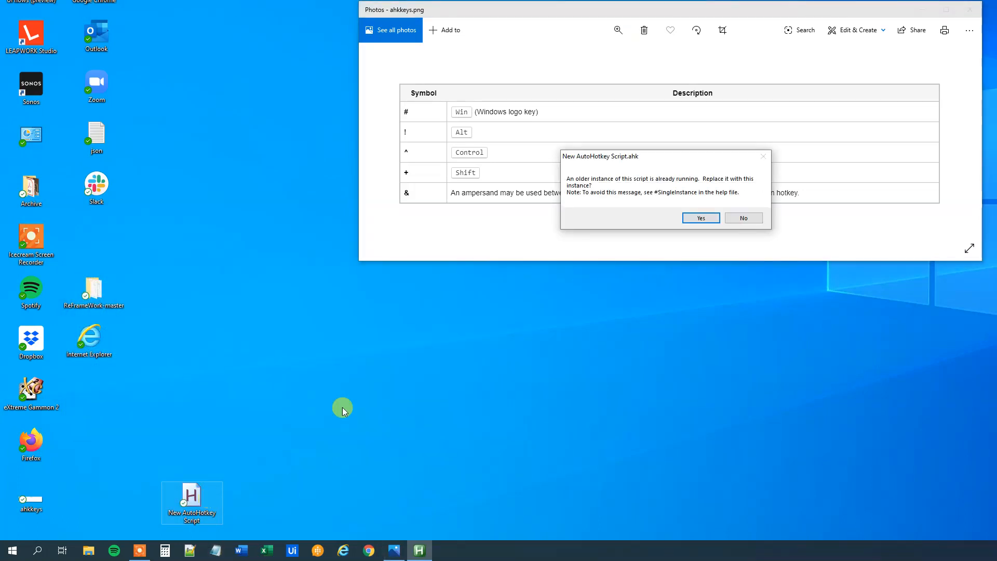
left_click(700, 217)
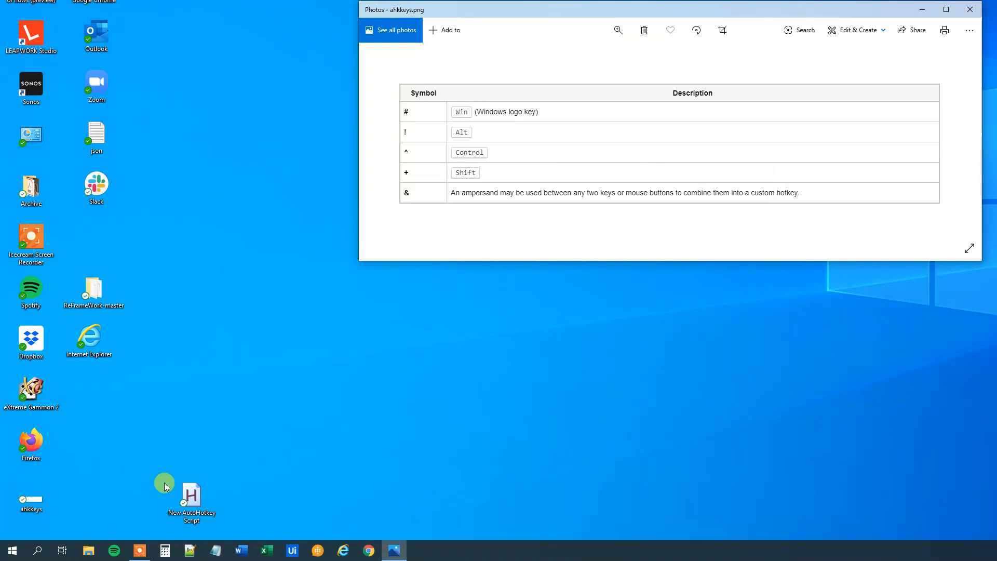
mouse_move(214, 442)
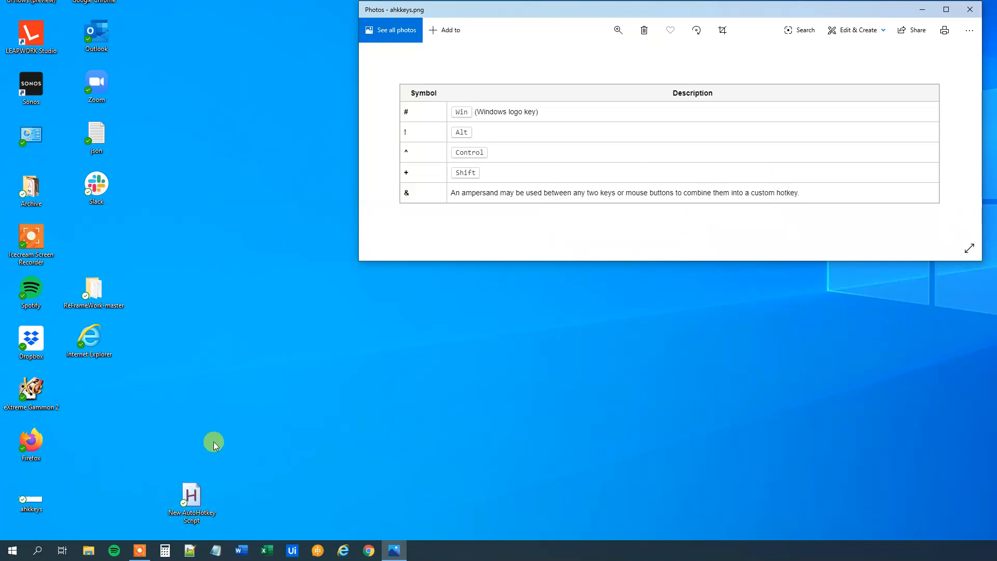
key("ctrl+q")
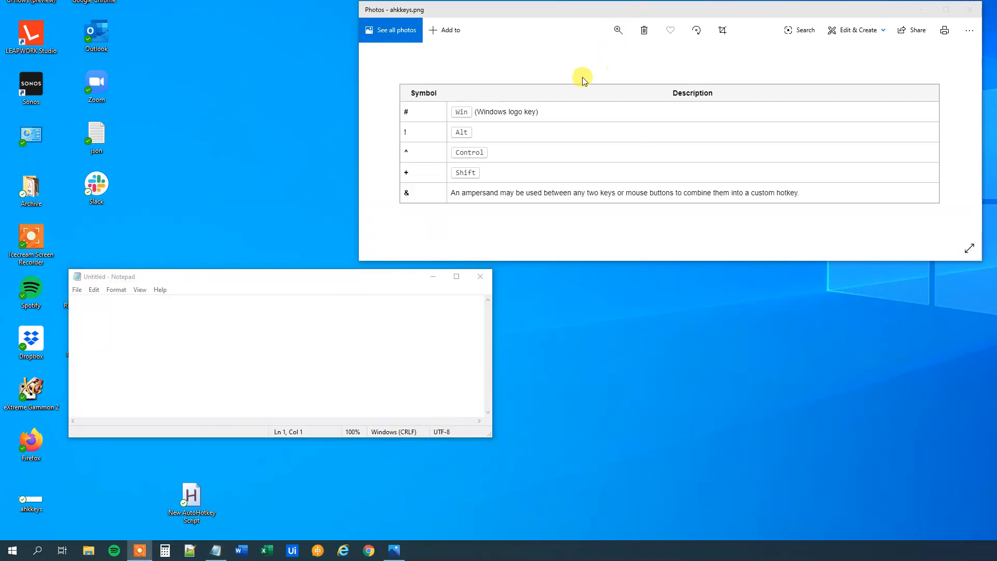
mouse_move(588, 75)
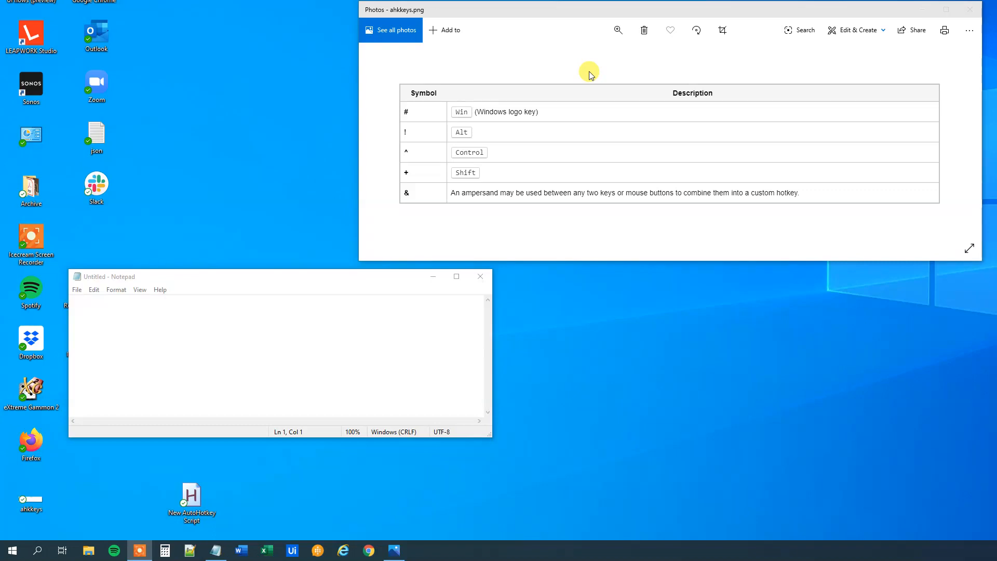
mouse_move(309, 293)
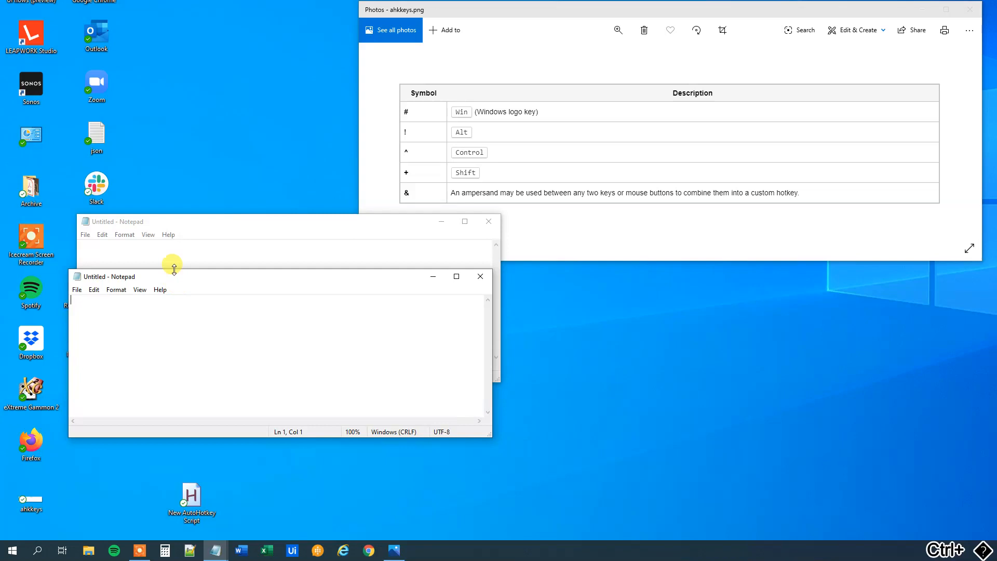
mouse_move(163, 244)
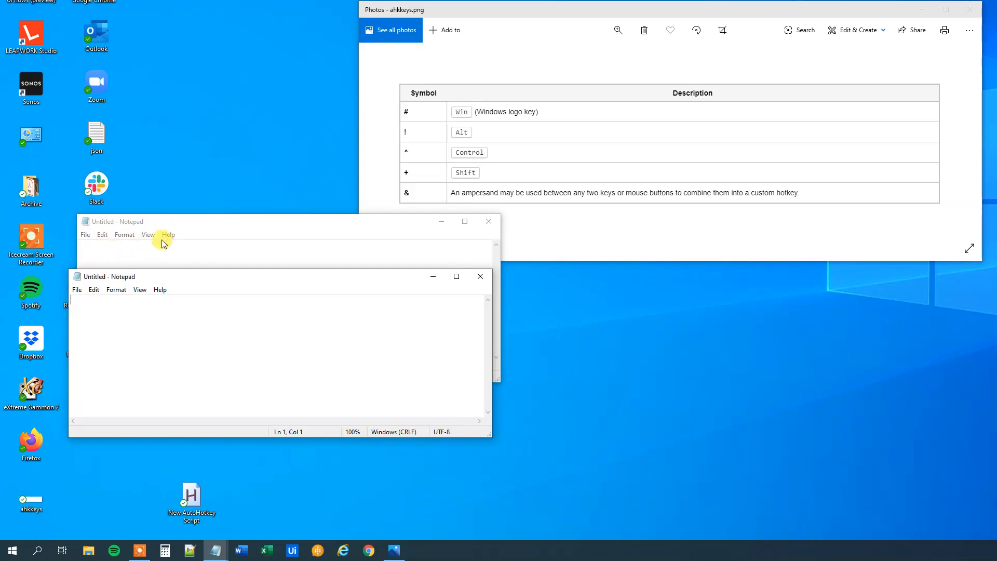
right_click(191, 496)
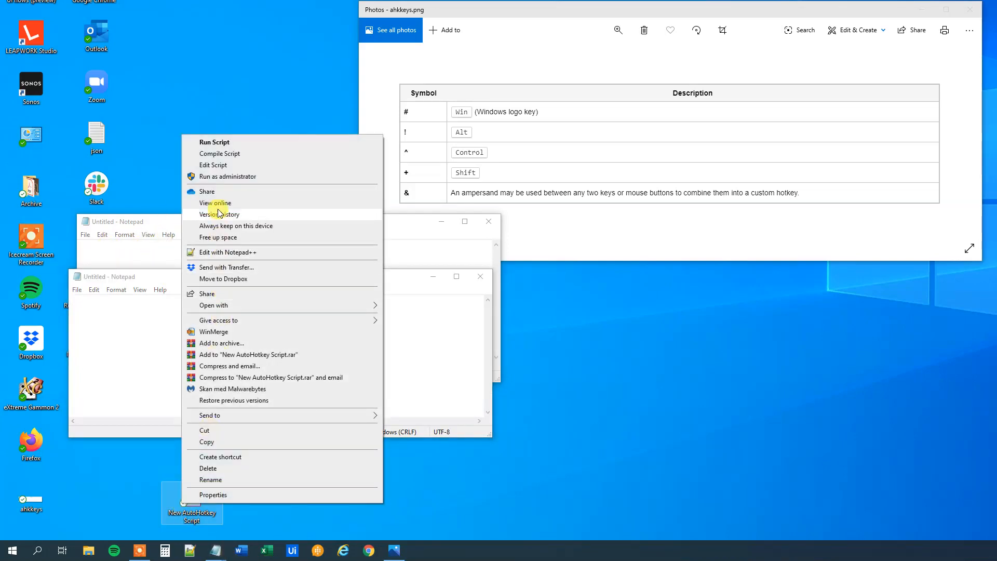
Step: Edit the script and add 'IfWinExist, ahk_class Notepad' under the ^q hotkey
left_click(213, 165)
type("^q::")
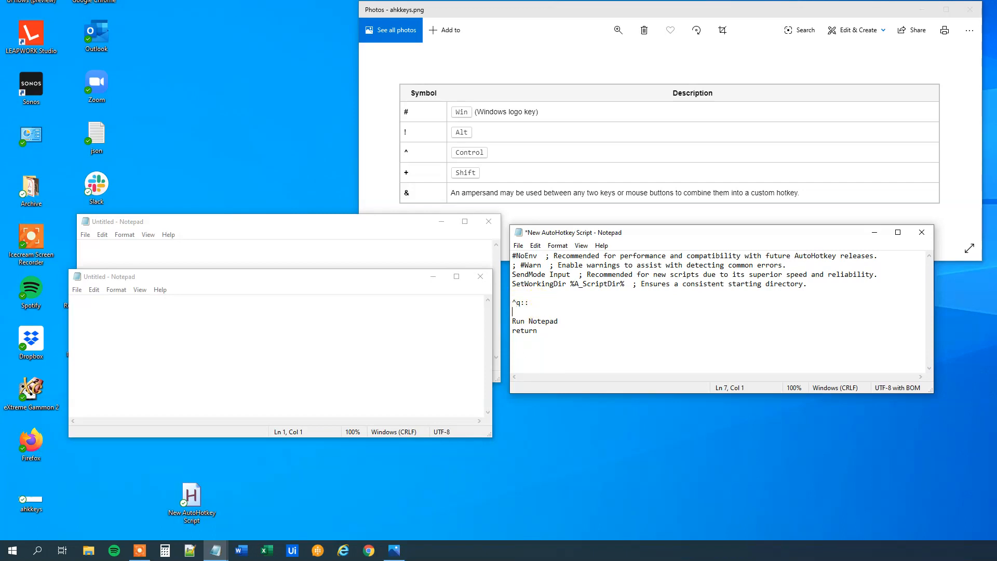
type("I")
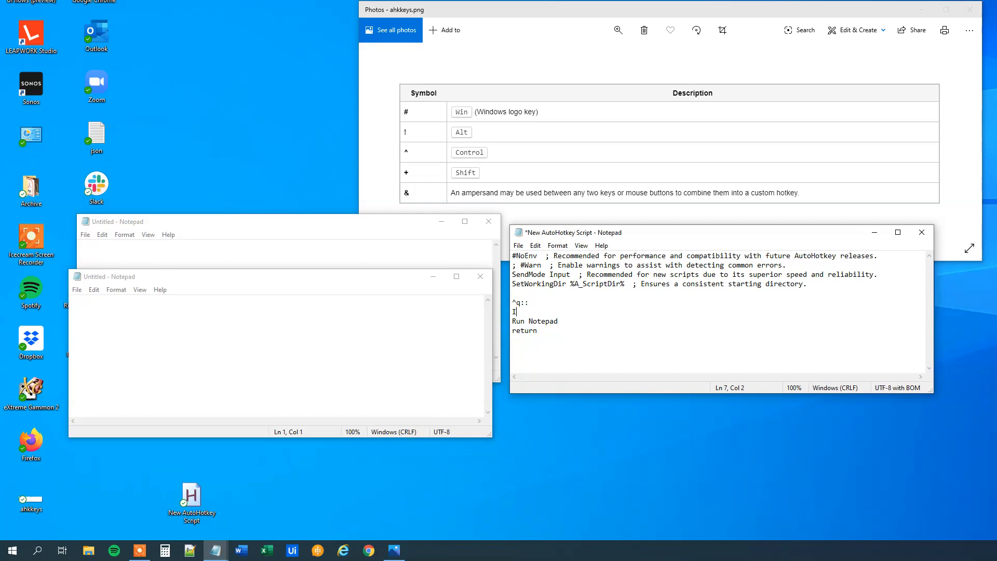
type("fWin")
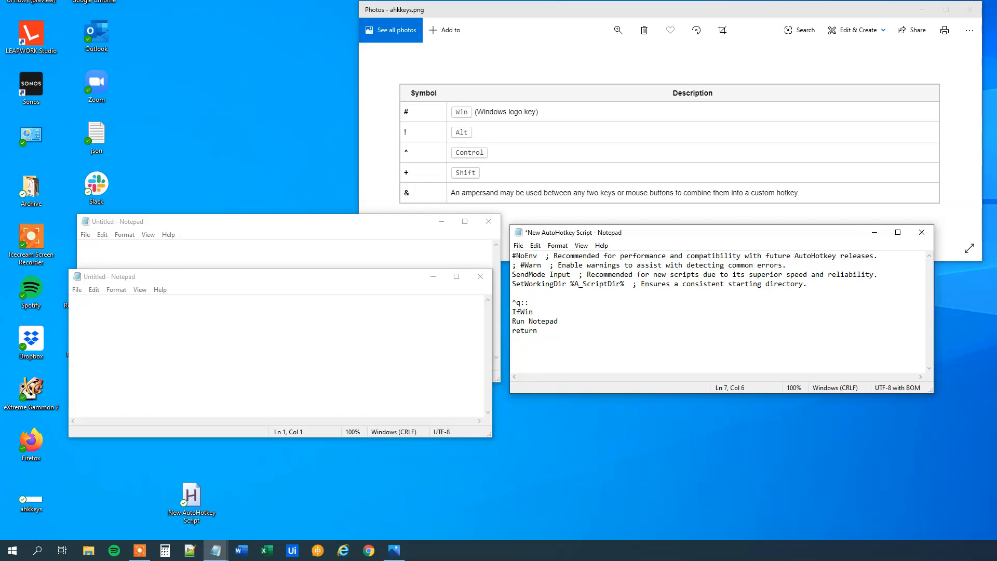
type("Exist,")
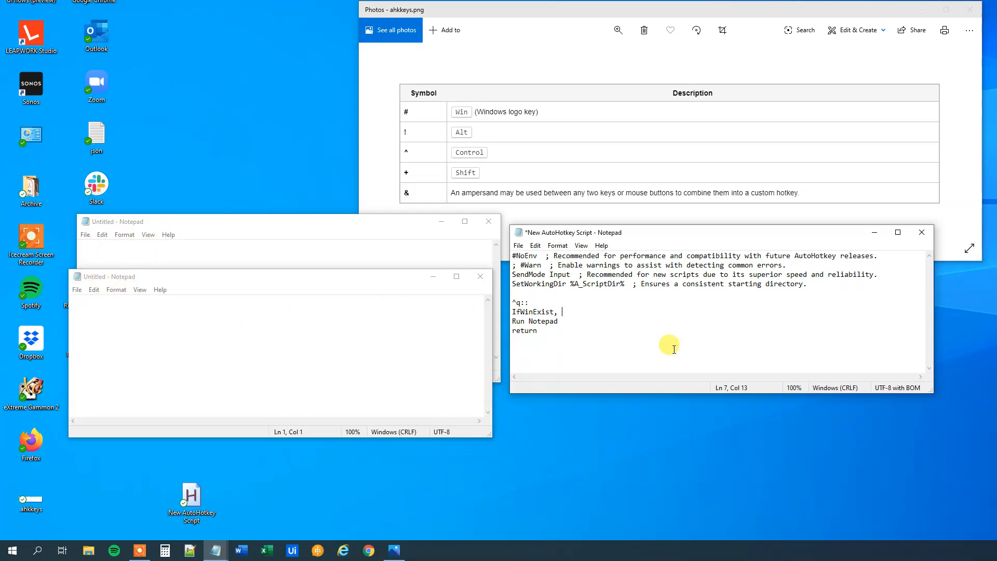
type("ah")
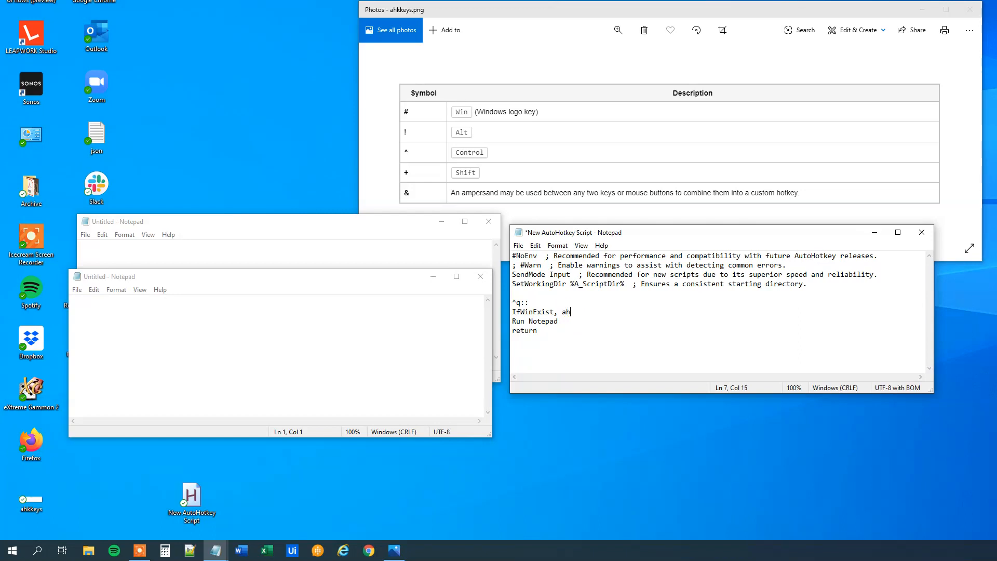
type("k_class N")
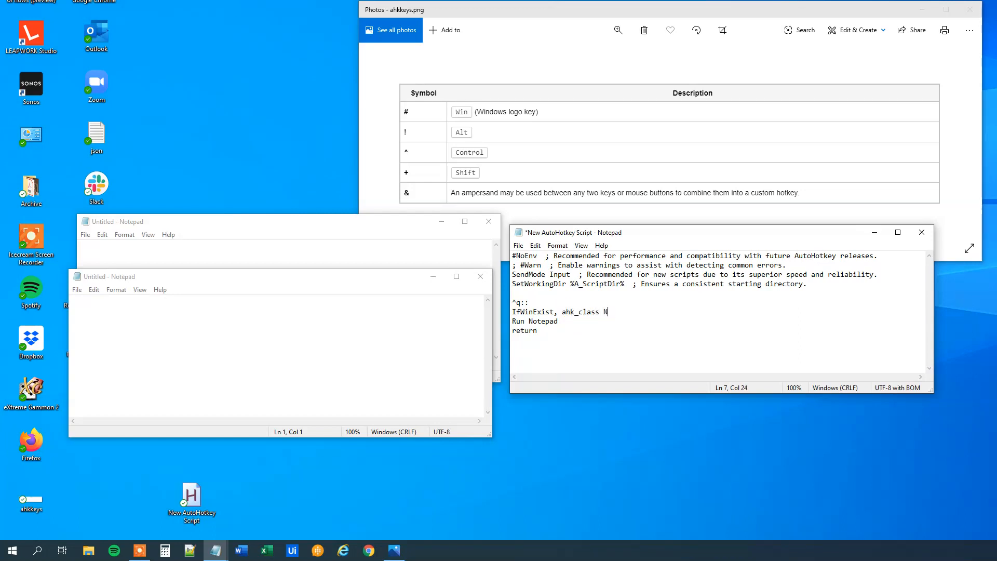
type("otepad")
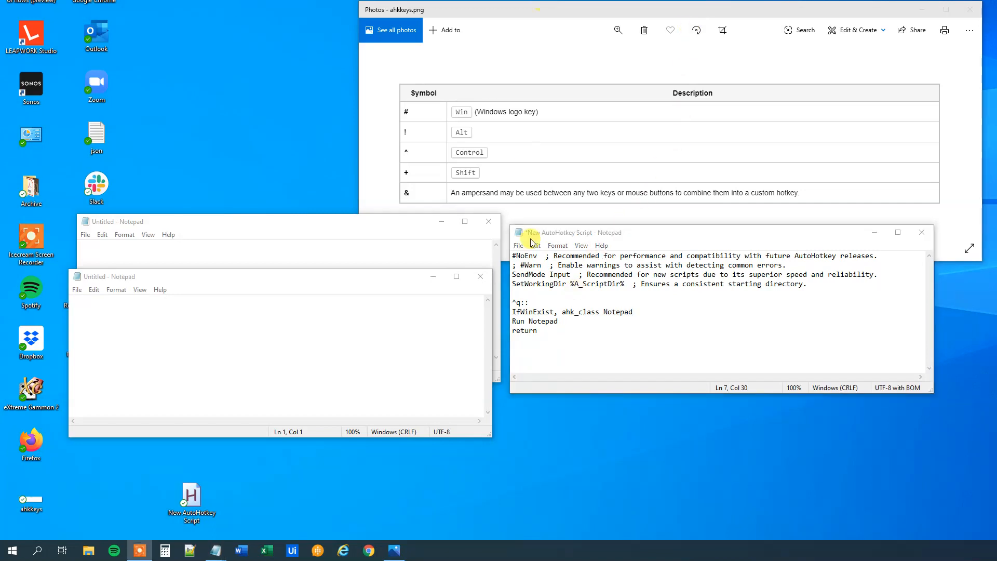
Step: Add 'MsgBox Notepad is open' for the existing case and 'else' before 'Run Notepad'
double_click(568, 311)
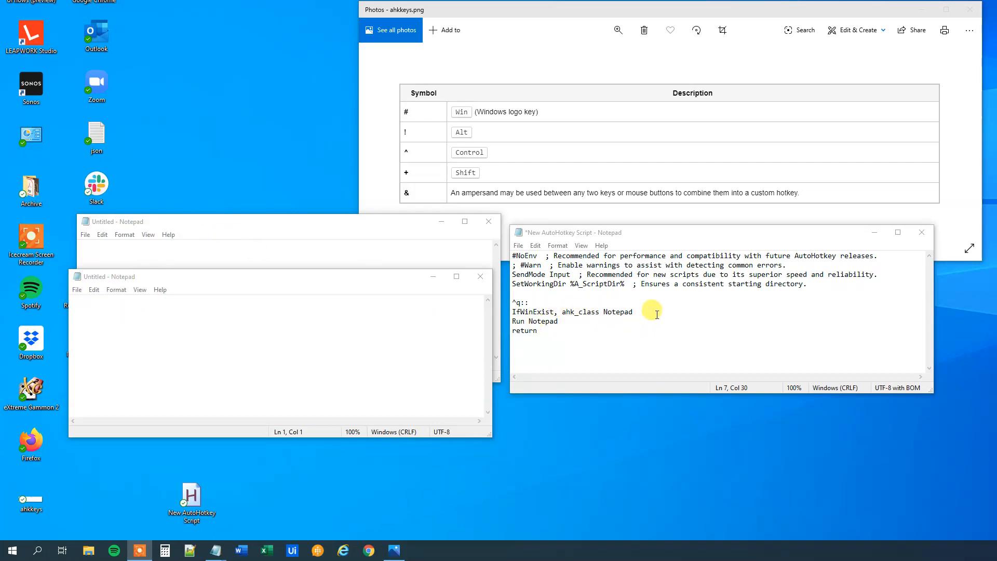
type("M")
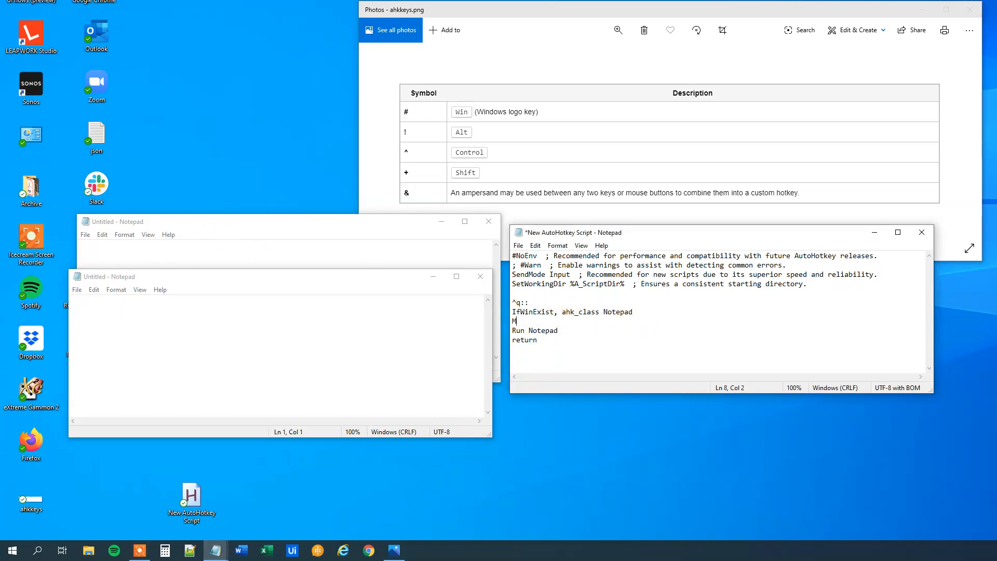
type("sgBox")
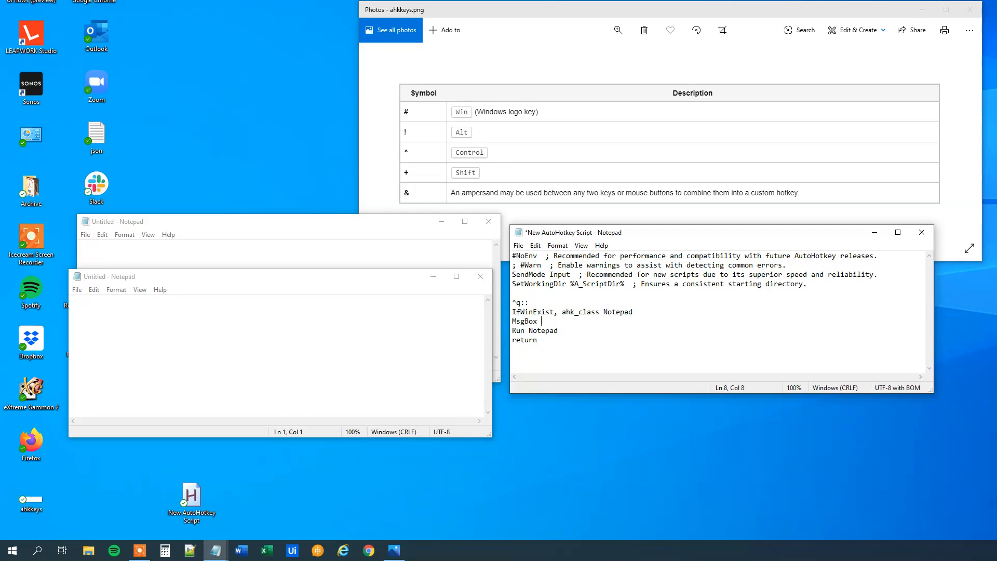
type("Notepad is")
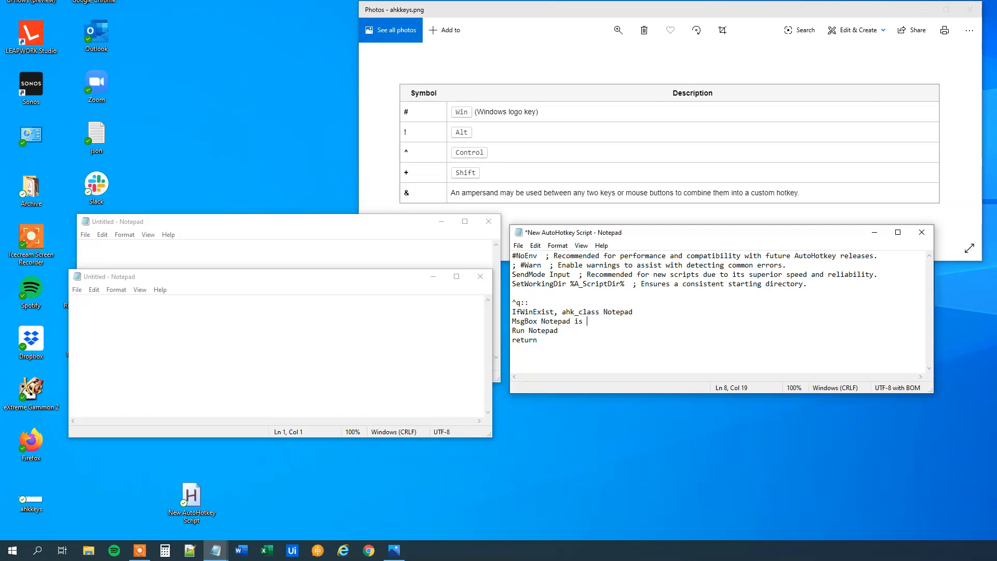
type("open")
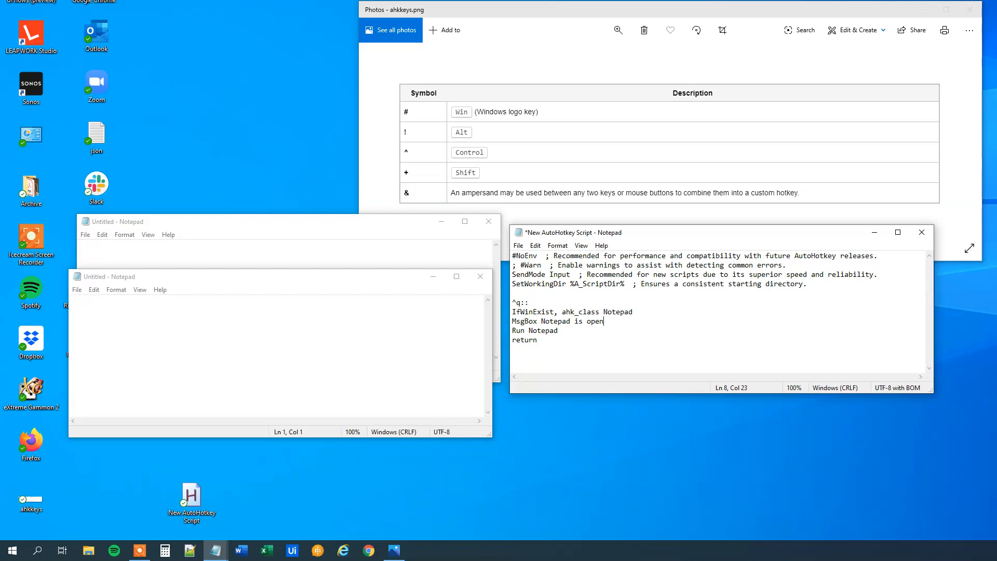
type("else")
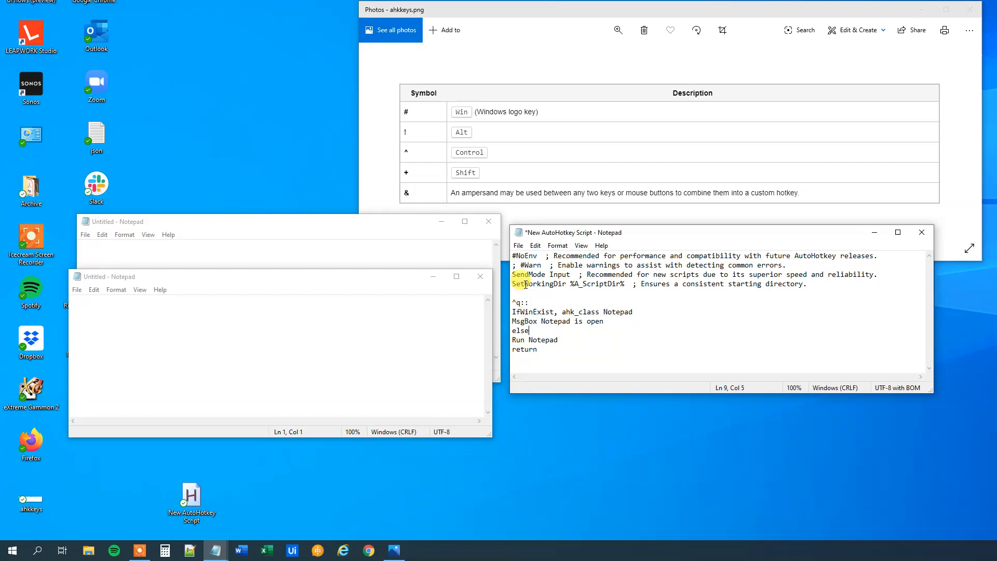
Step: Save and reload the script; Ctrl+Q reports 'Notepad is open', then with Notepad closed launches a new one
key("ctrl+s")
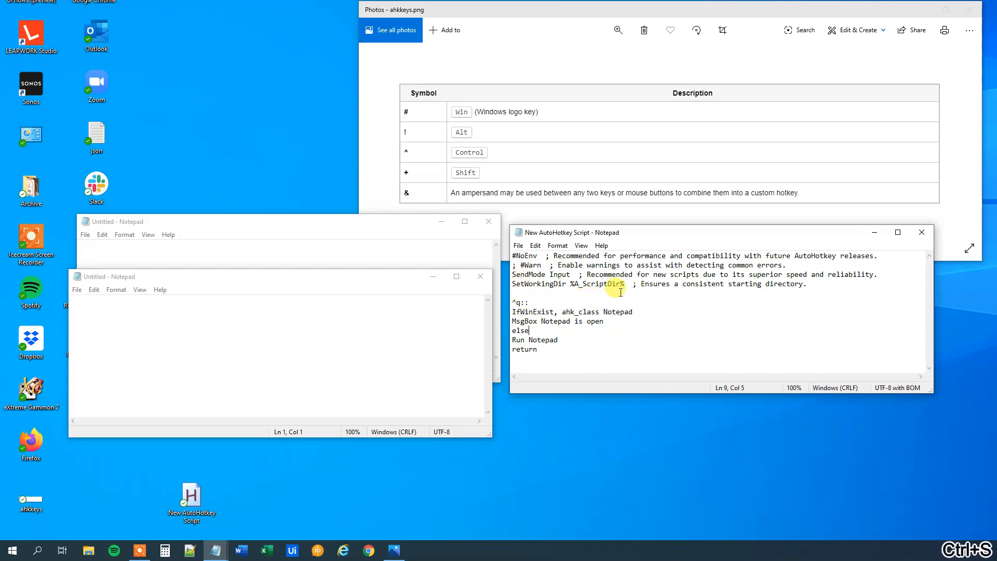
mouse_move(922, 232)
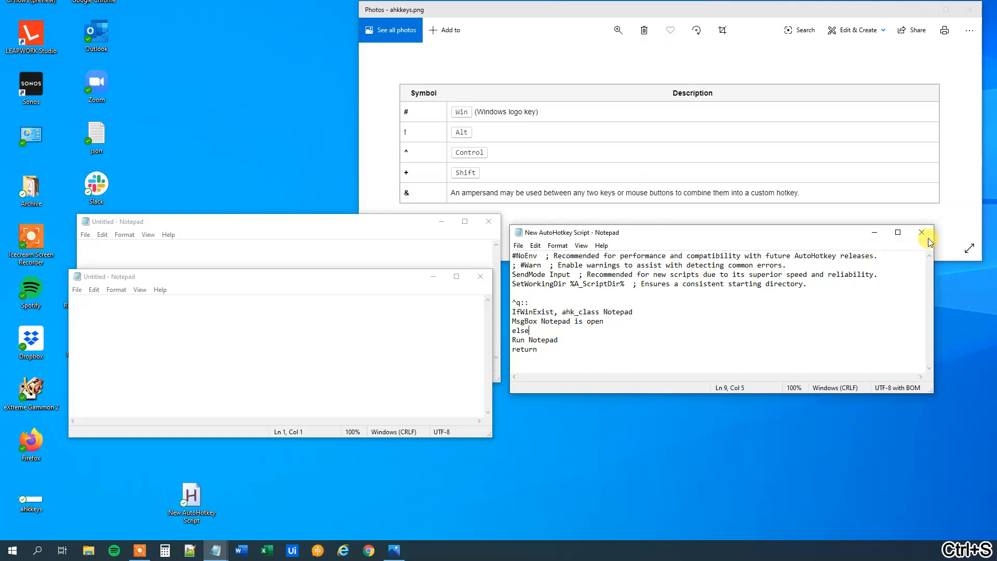
left_click(922, 231)
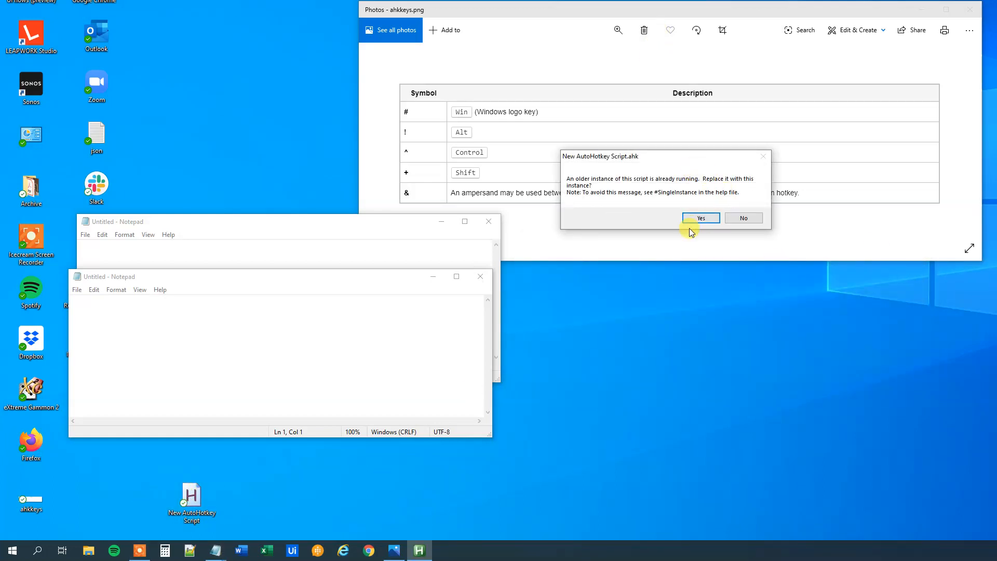
left_click(700, 218)
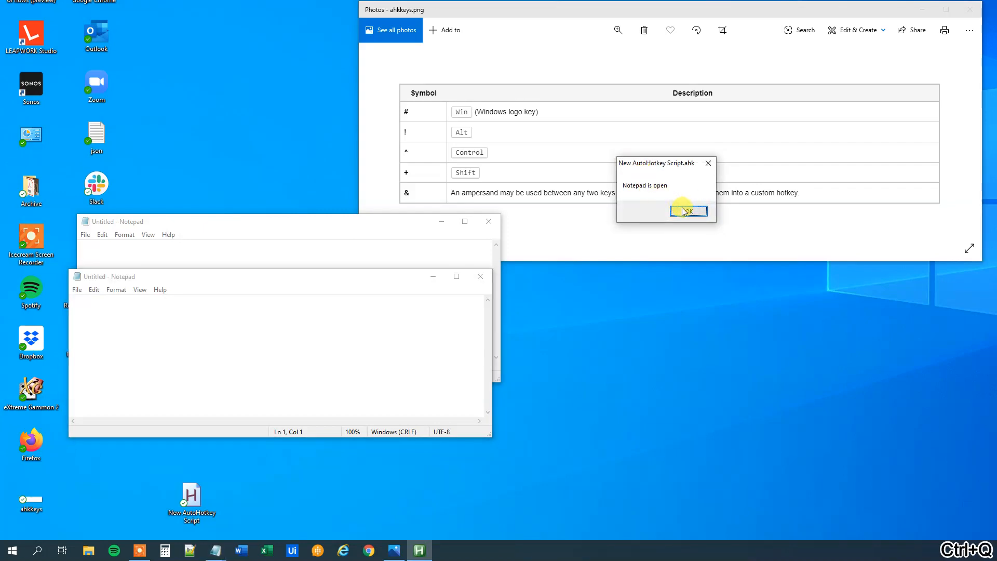
left_click(688, 211)
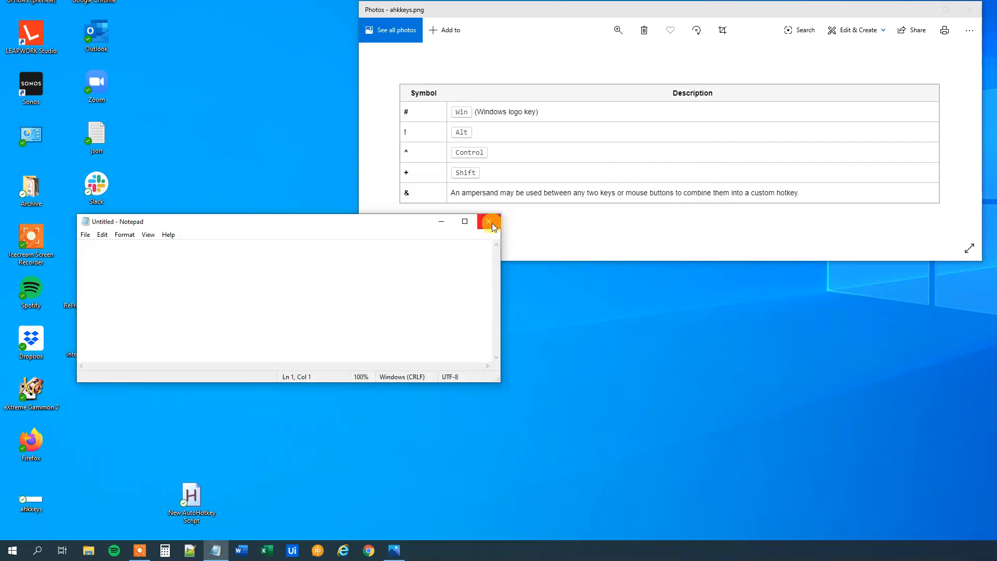
left_click(490, 221)
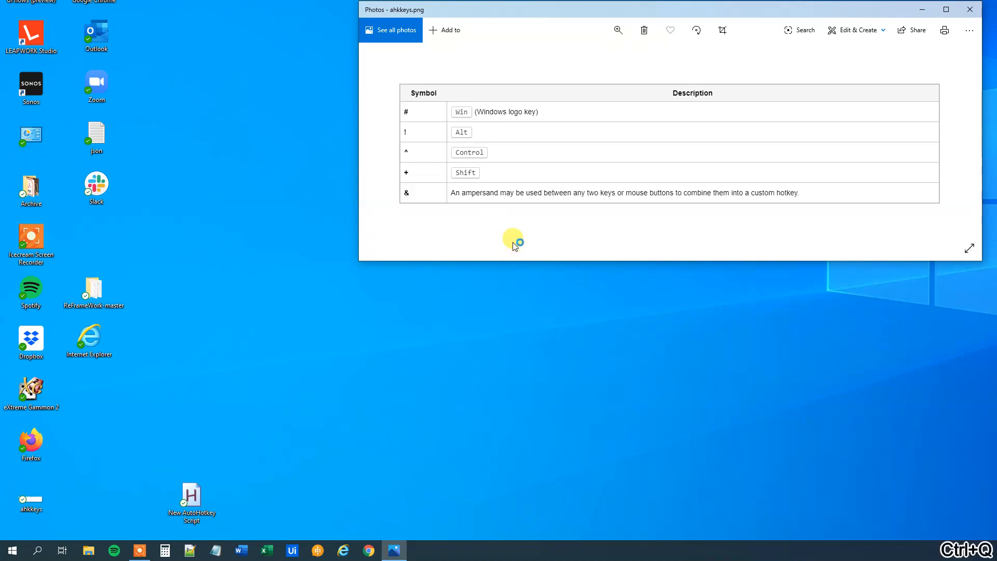
left_click(216, 551)
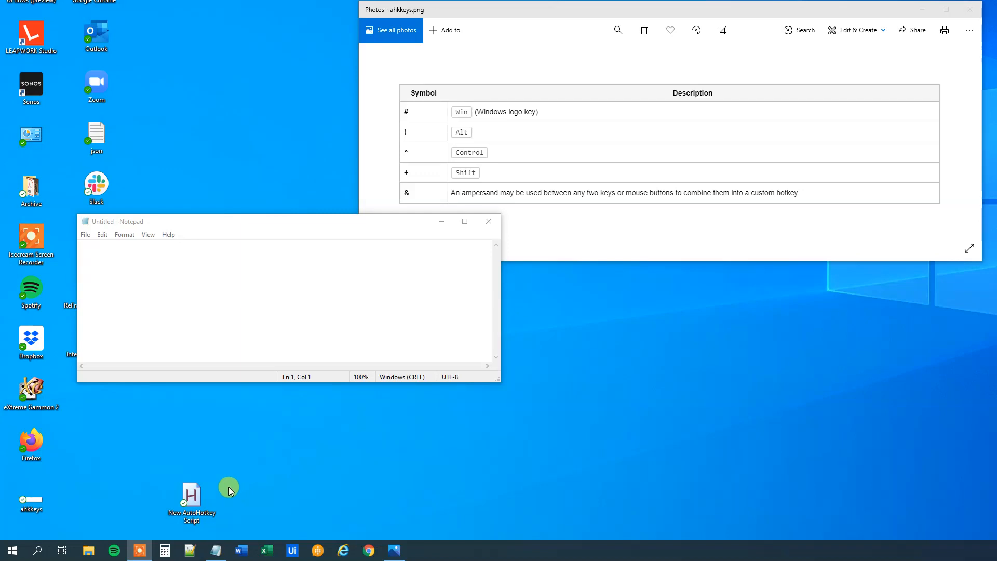
Step: Edit the script to use IfWinActive with 'MsgBox You are in Notepad'
left_click(191, 503)
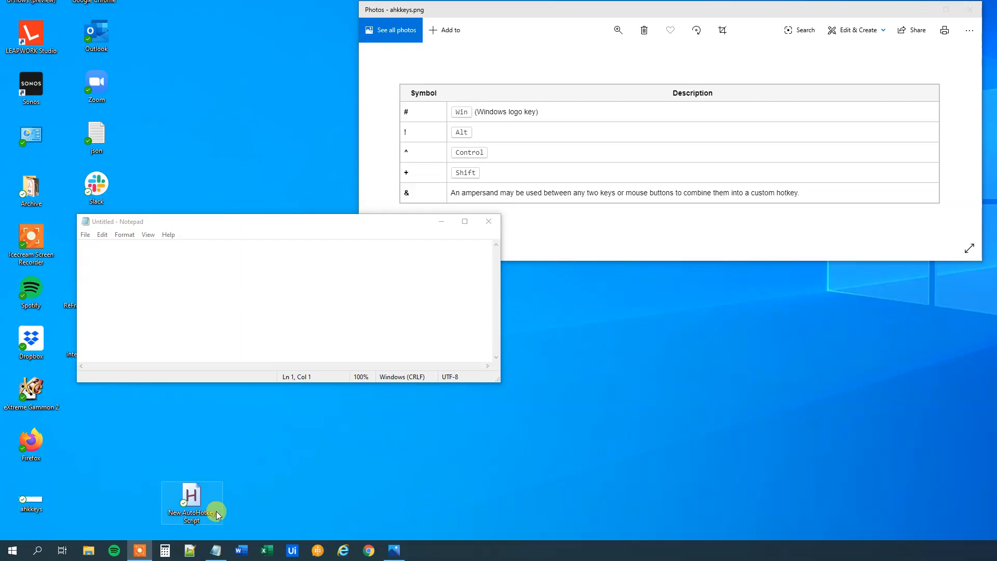
right_click(192, 503)
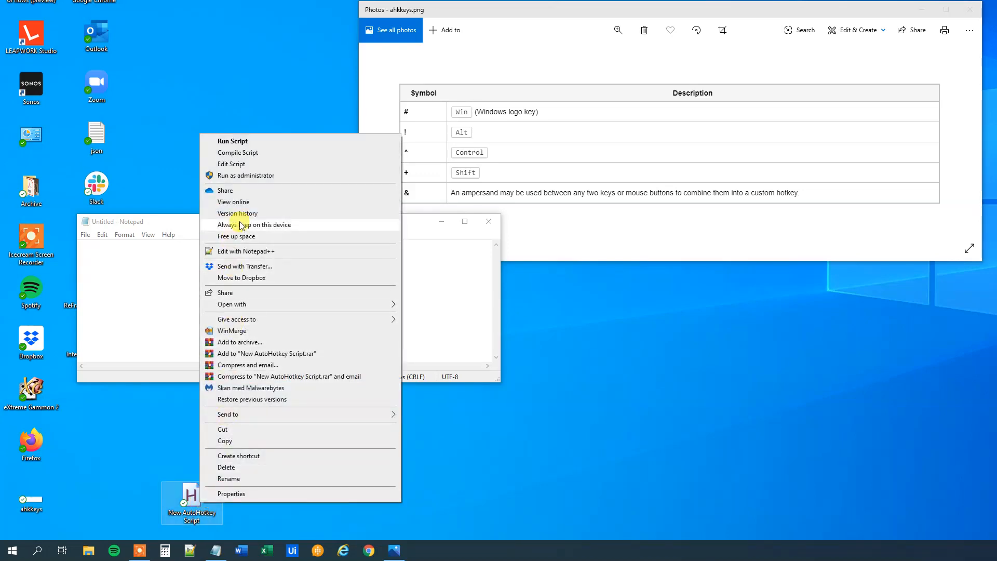
left_click(231, 163)
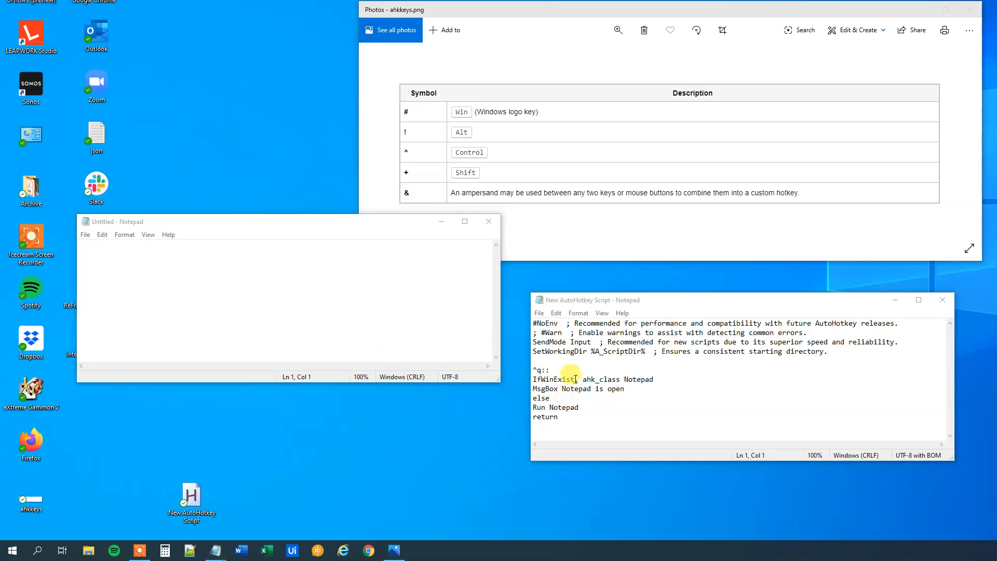
double_click(557, 379)
type("Active,")
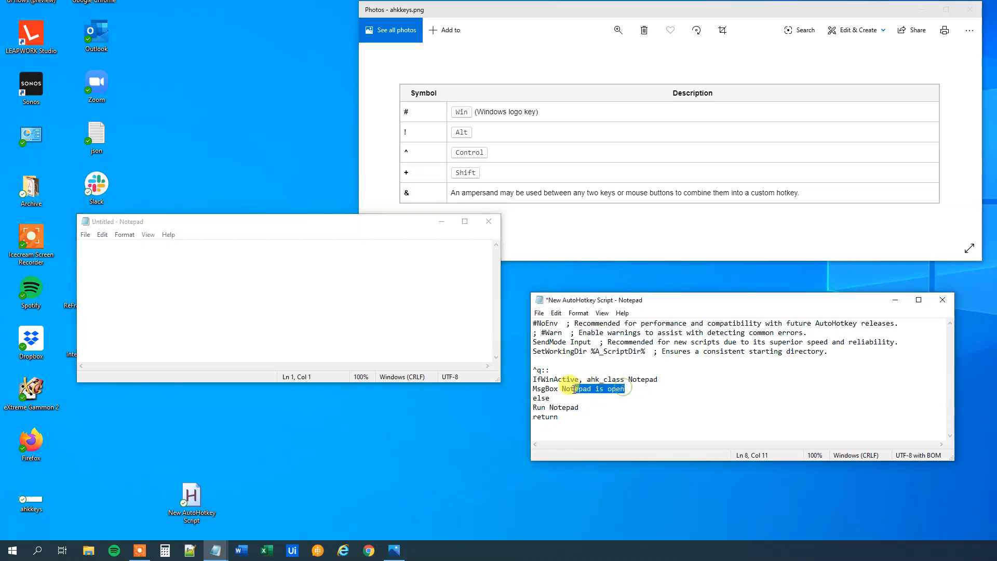
type("You are in")
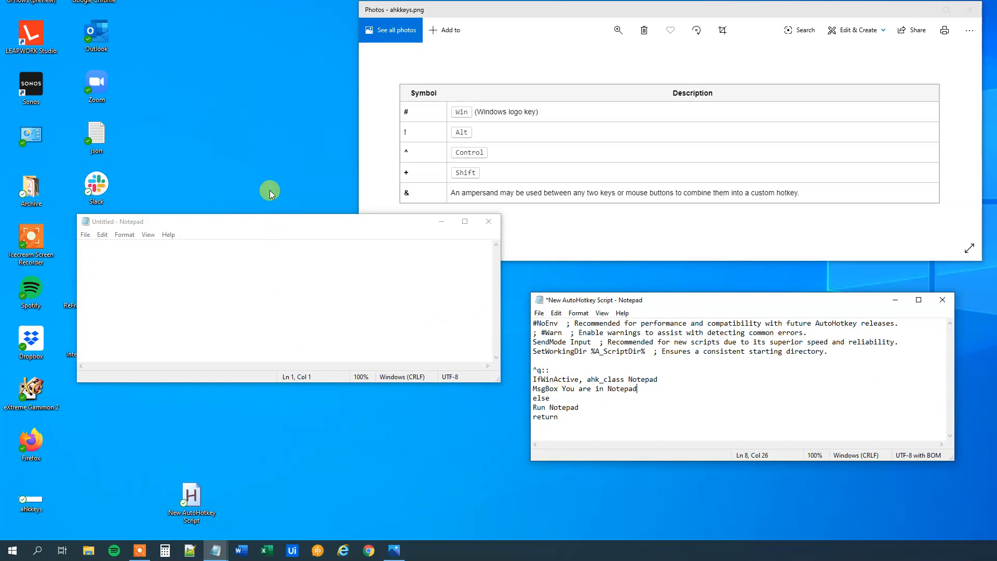
Step: Replace 'Run Notepad' with 'MsgBox You are not working in Notepad' and save
double_click(571, 407)
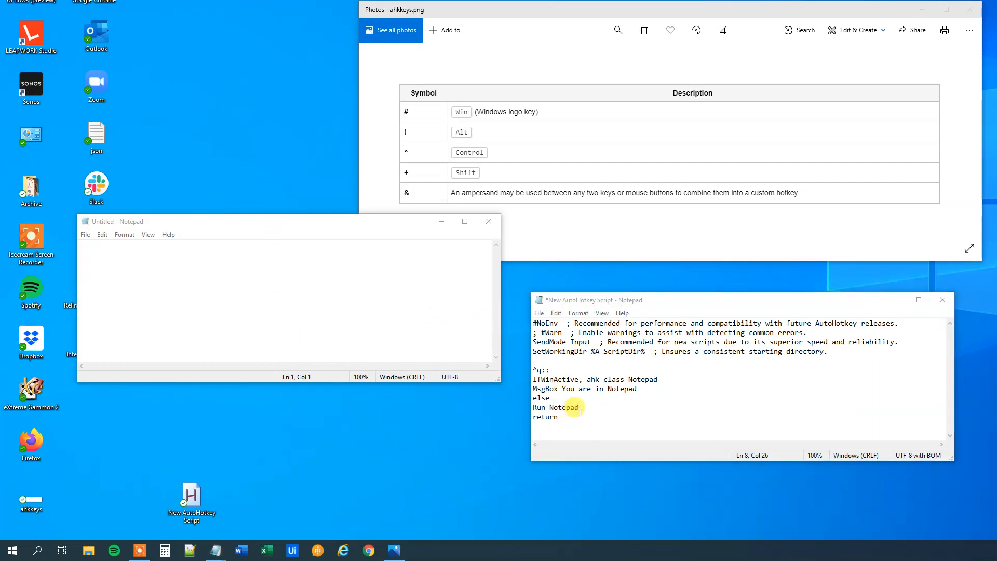
triple_click(554, 407)
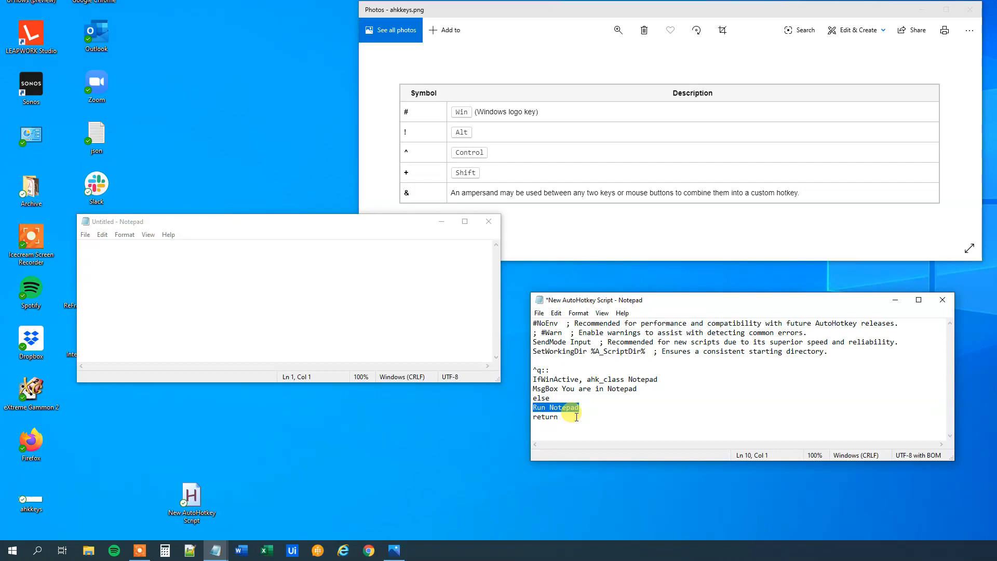
type("MsgBox You a")
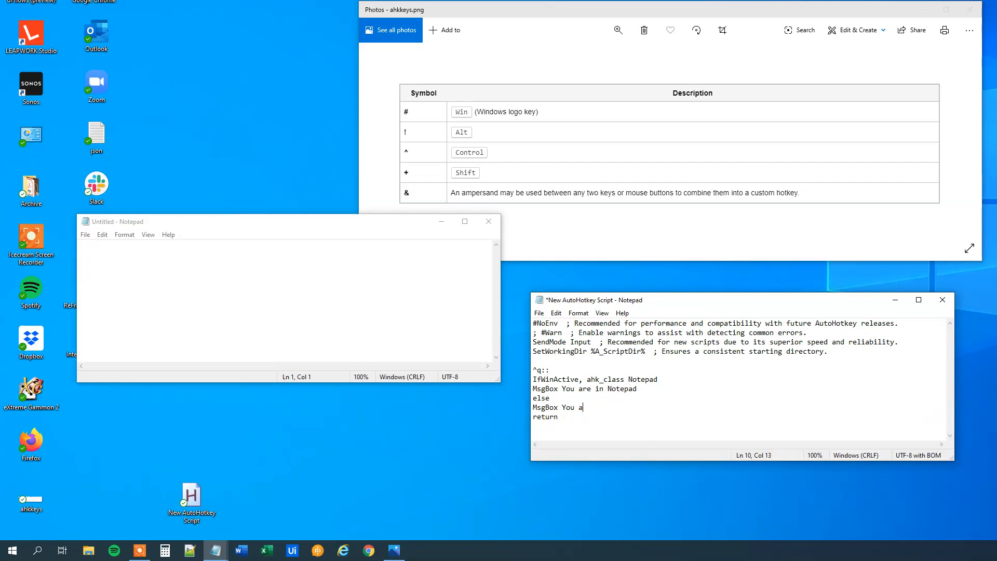
type("re not working")
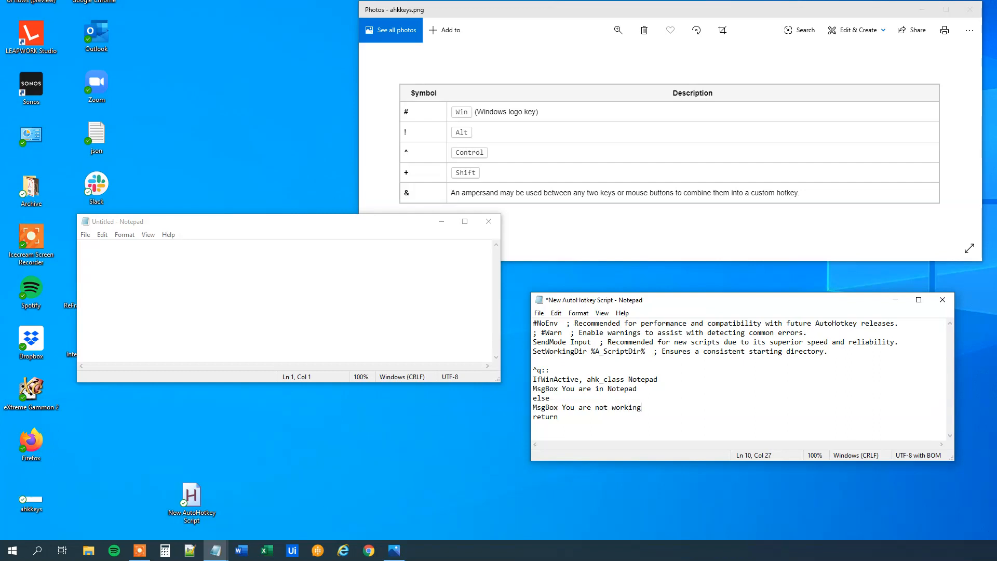
type("in Notepad")
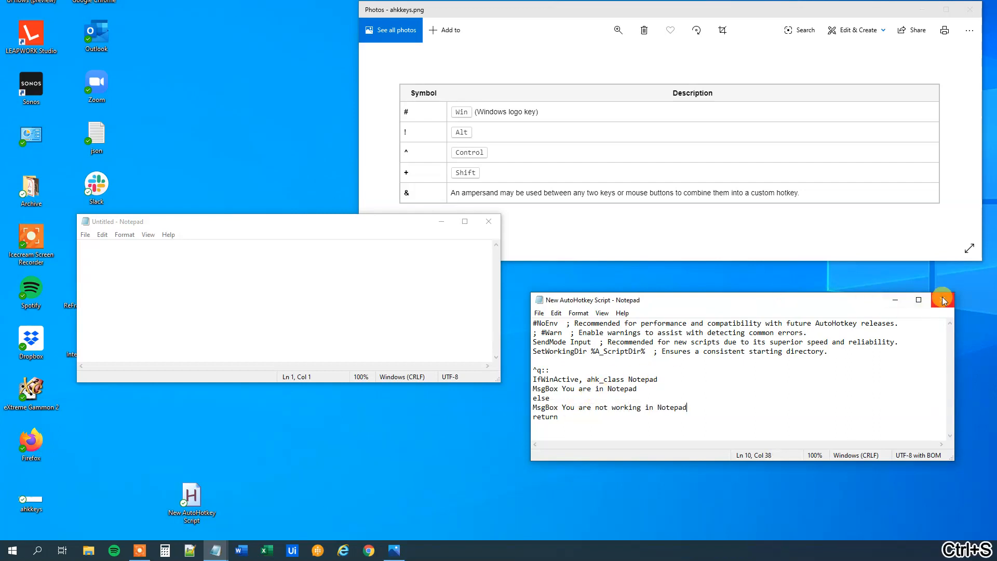
Step: Reload the script and confirm Ctrl+Q on the desktop shows 'You are not working in Notepad'
left_click(945, 299)
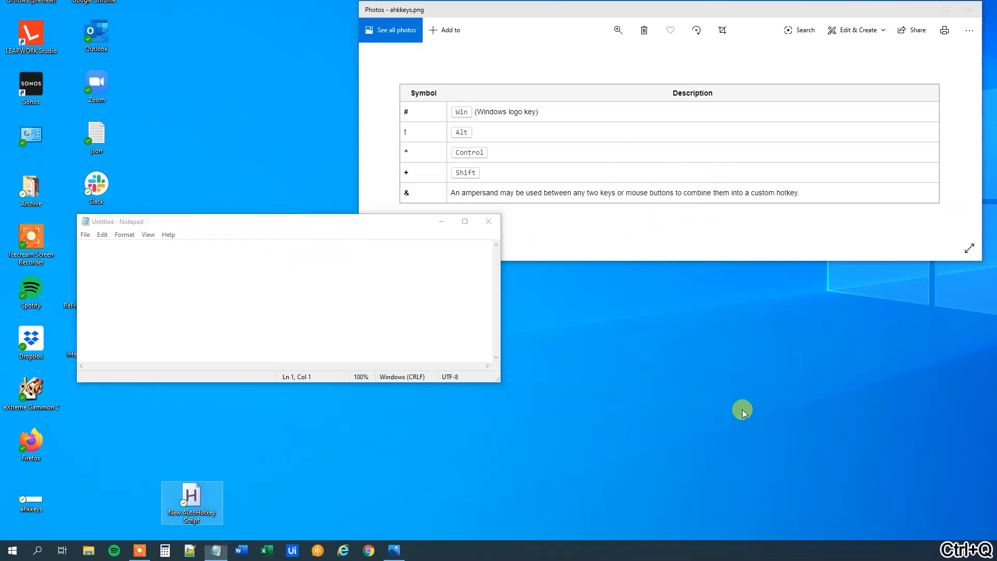
double_click(191, 497)
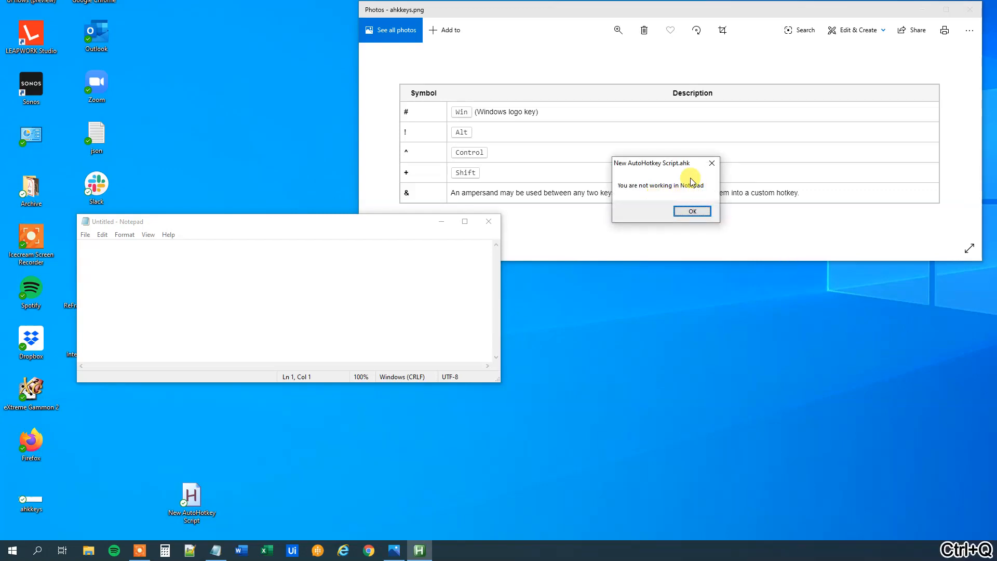
left_click(692, 211)
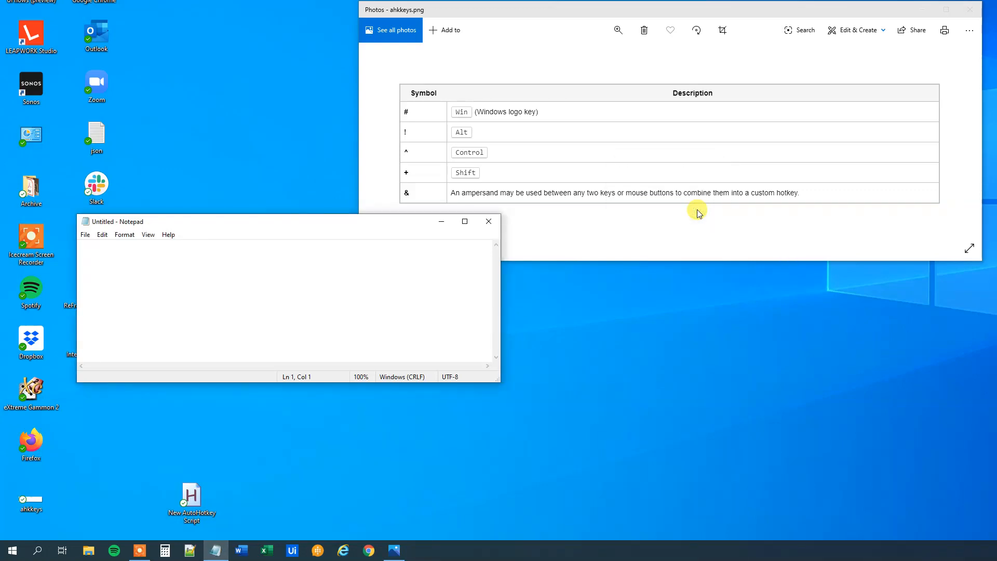